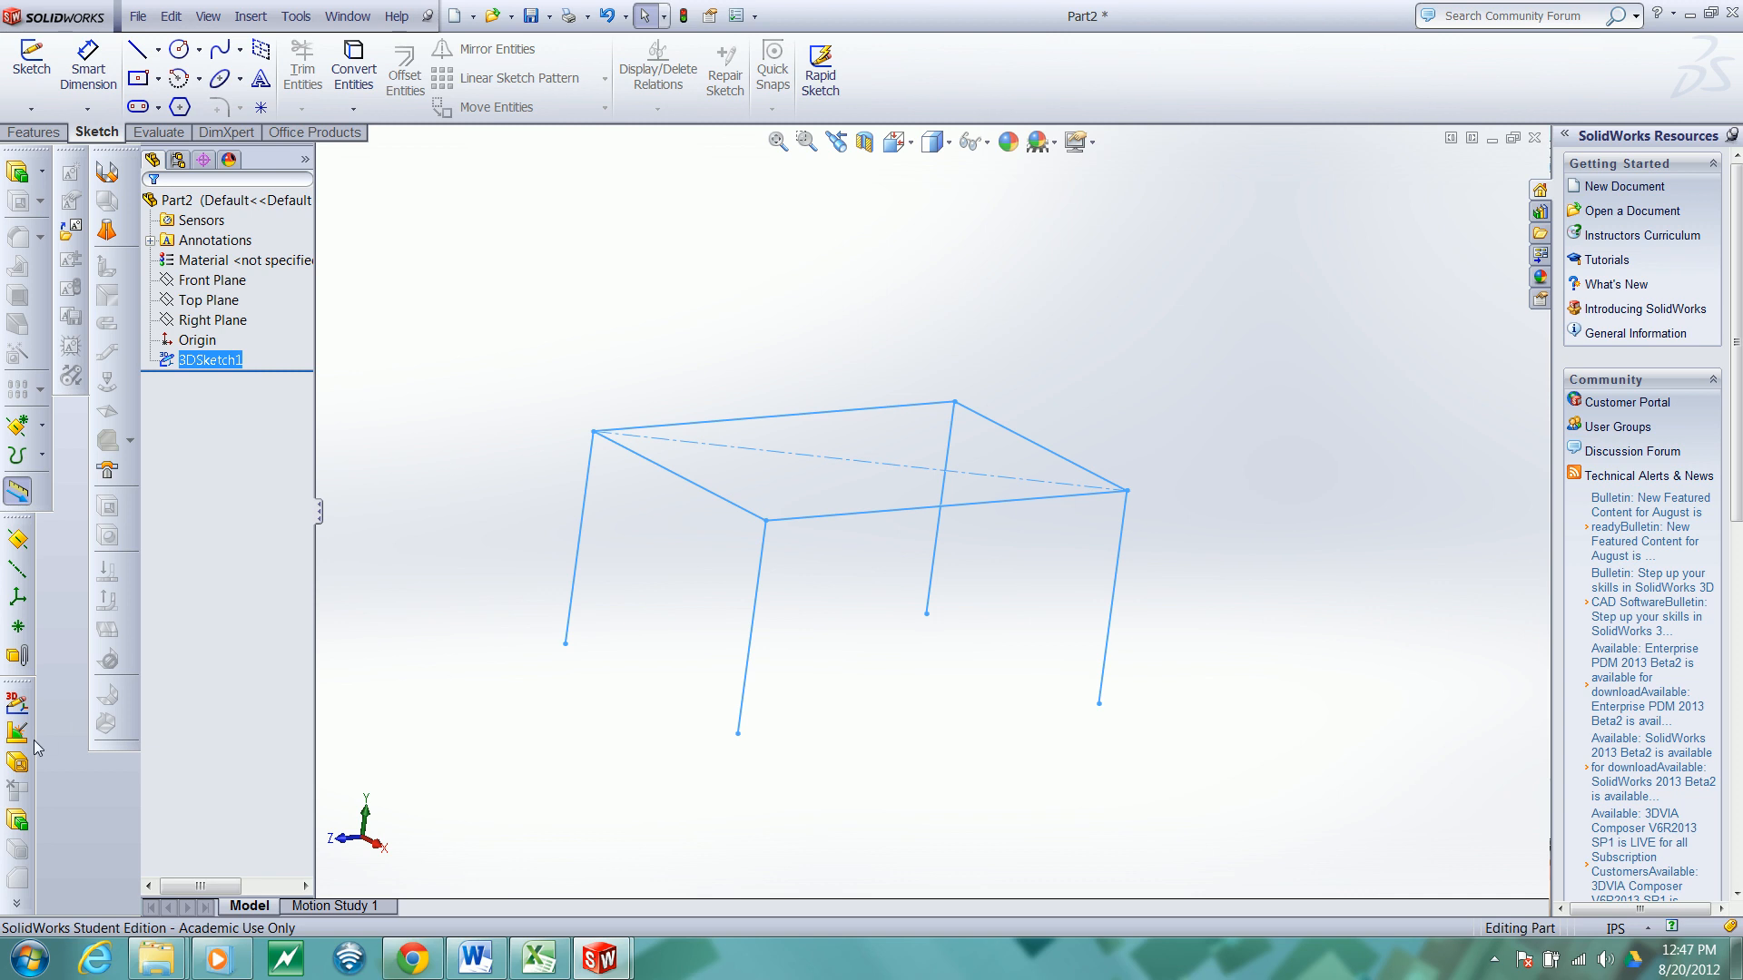
{"action": "mouse_move", "coordinate": [18, 704]}
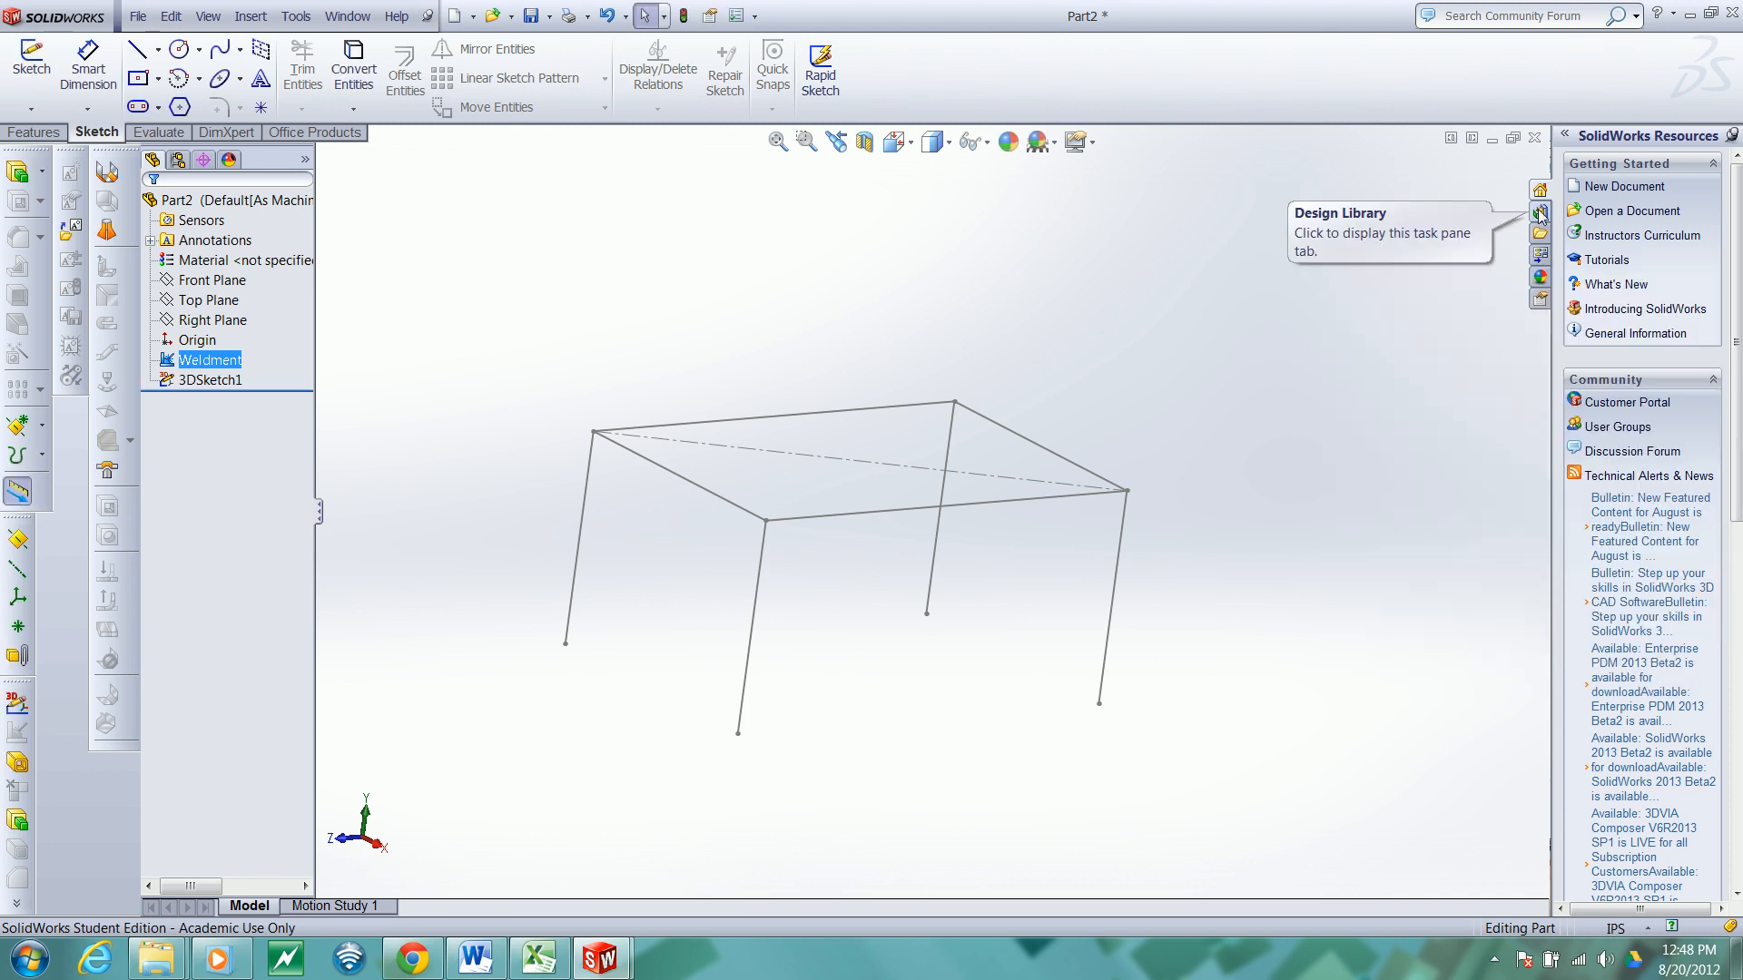
Step: In the Design Library, open SolidWorks Content > Weldments to list ANSI Inch, ISO, DIN and Unistrut profiles
{"action": "left_click", "coordinate": [1540, 213]}
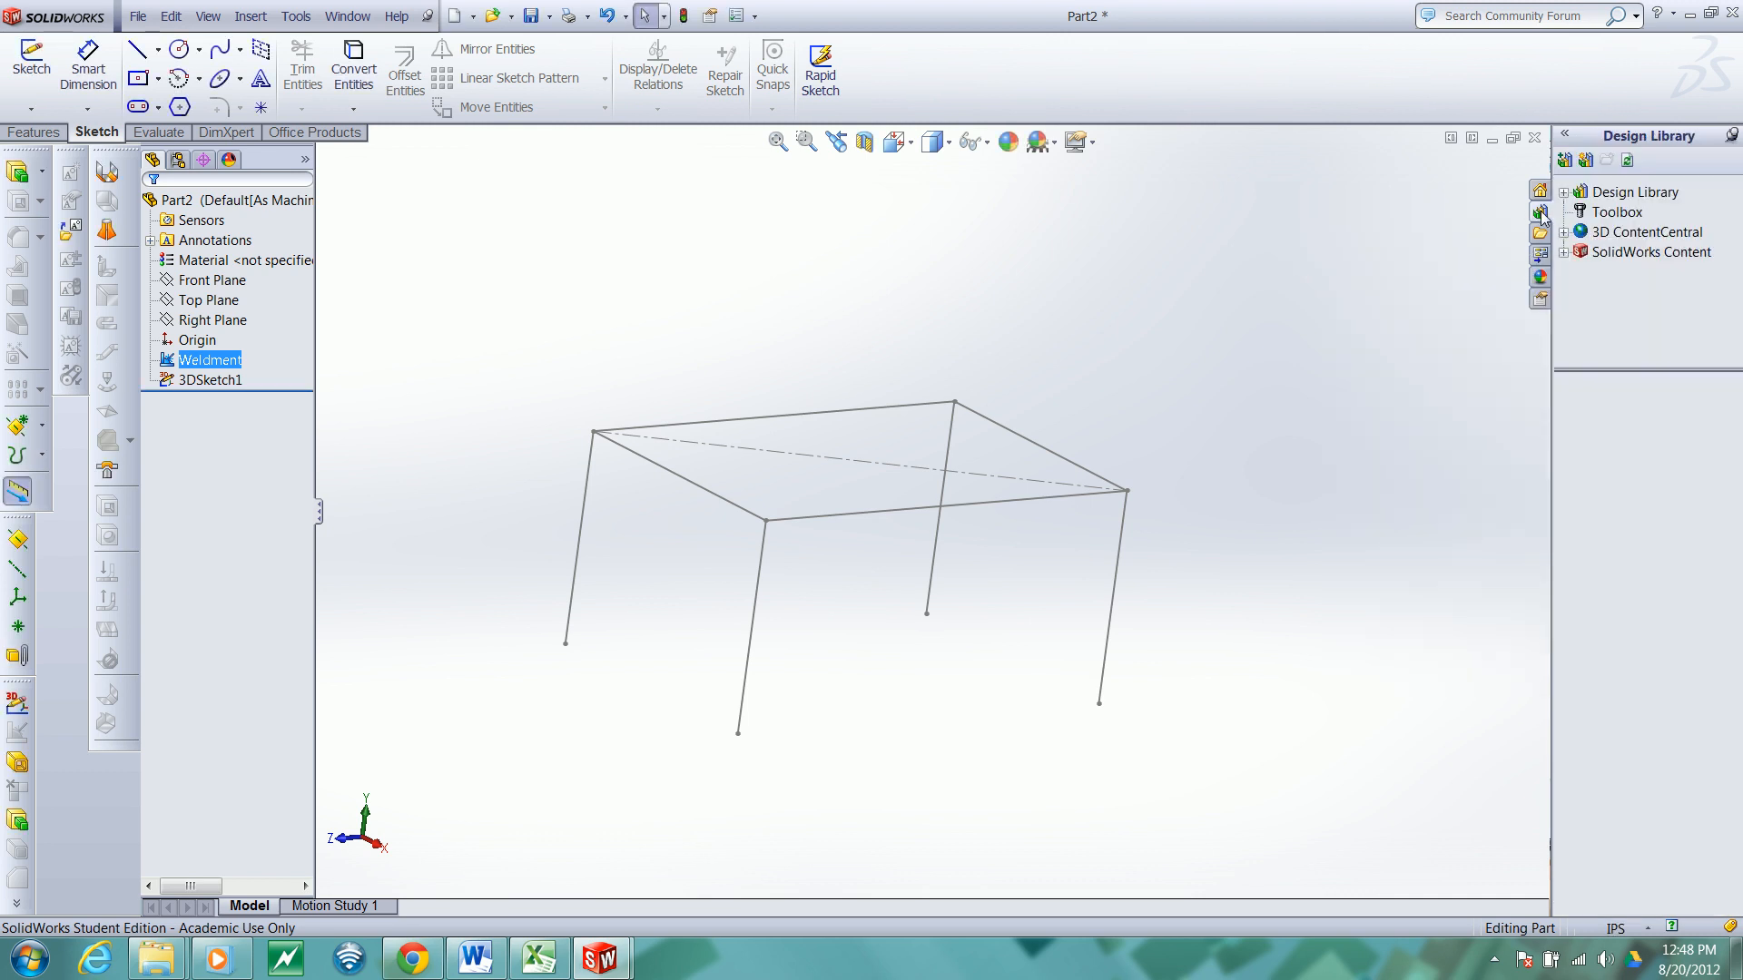
{"action": "mouse_move", "coordinate": [1567, 264]}
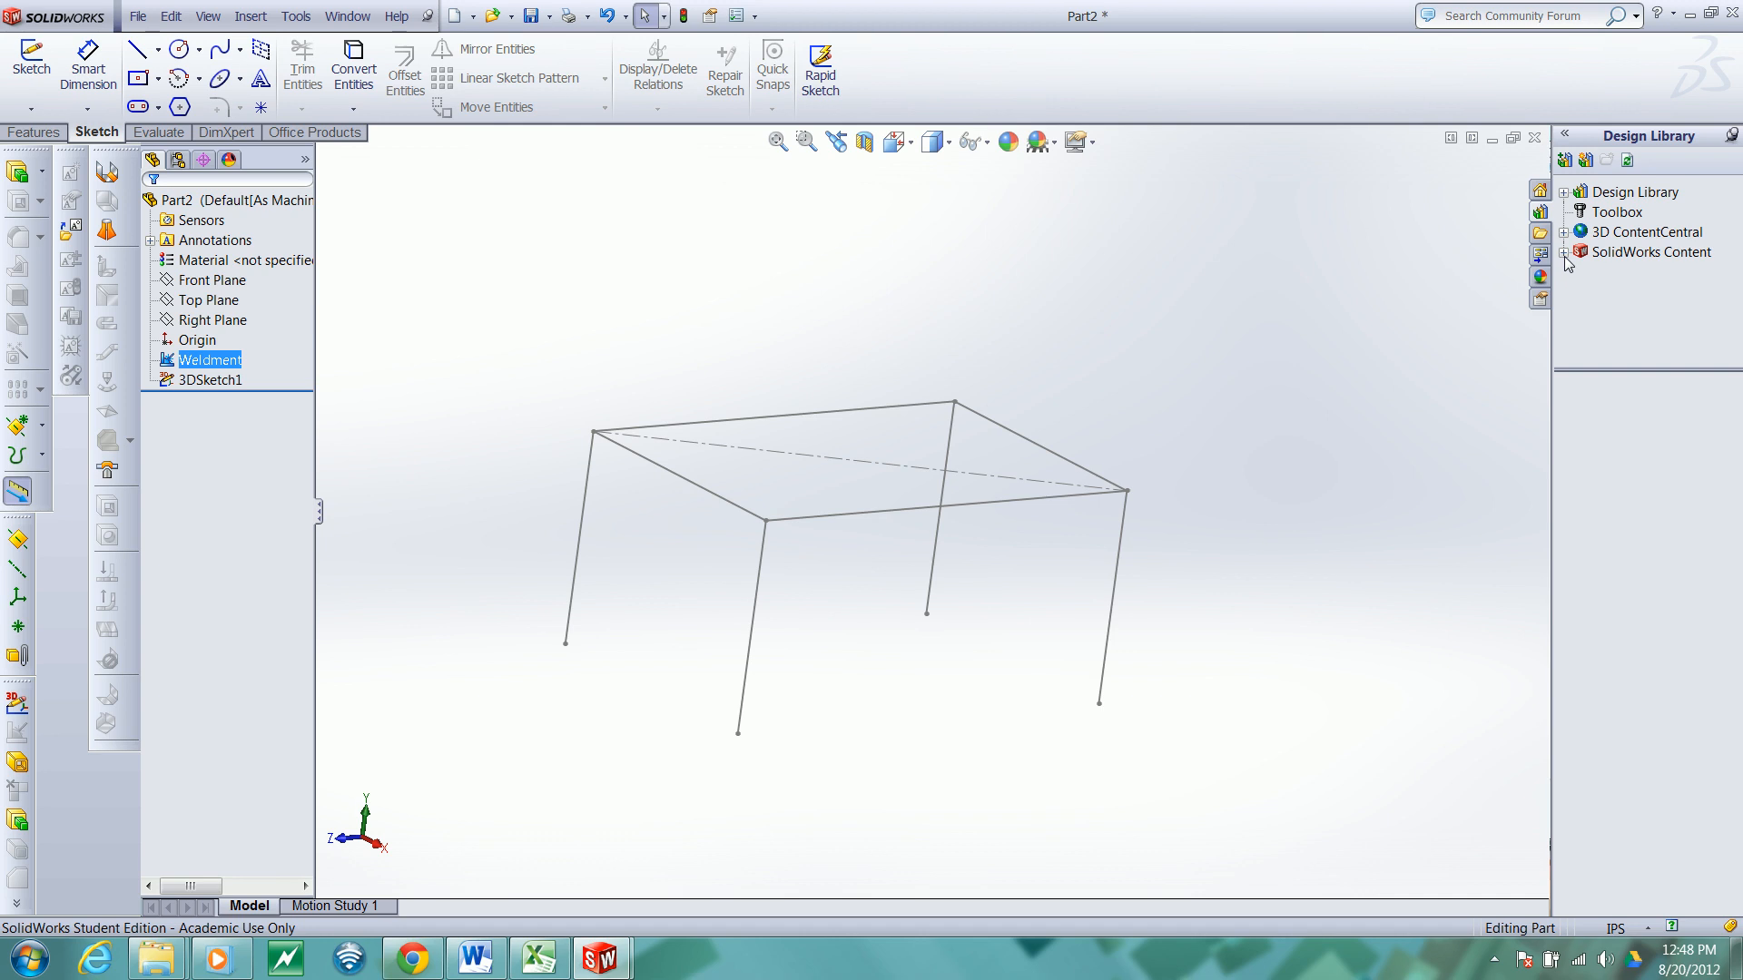
{"action": "left_click", "coordinate": [1635, 192]}
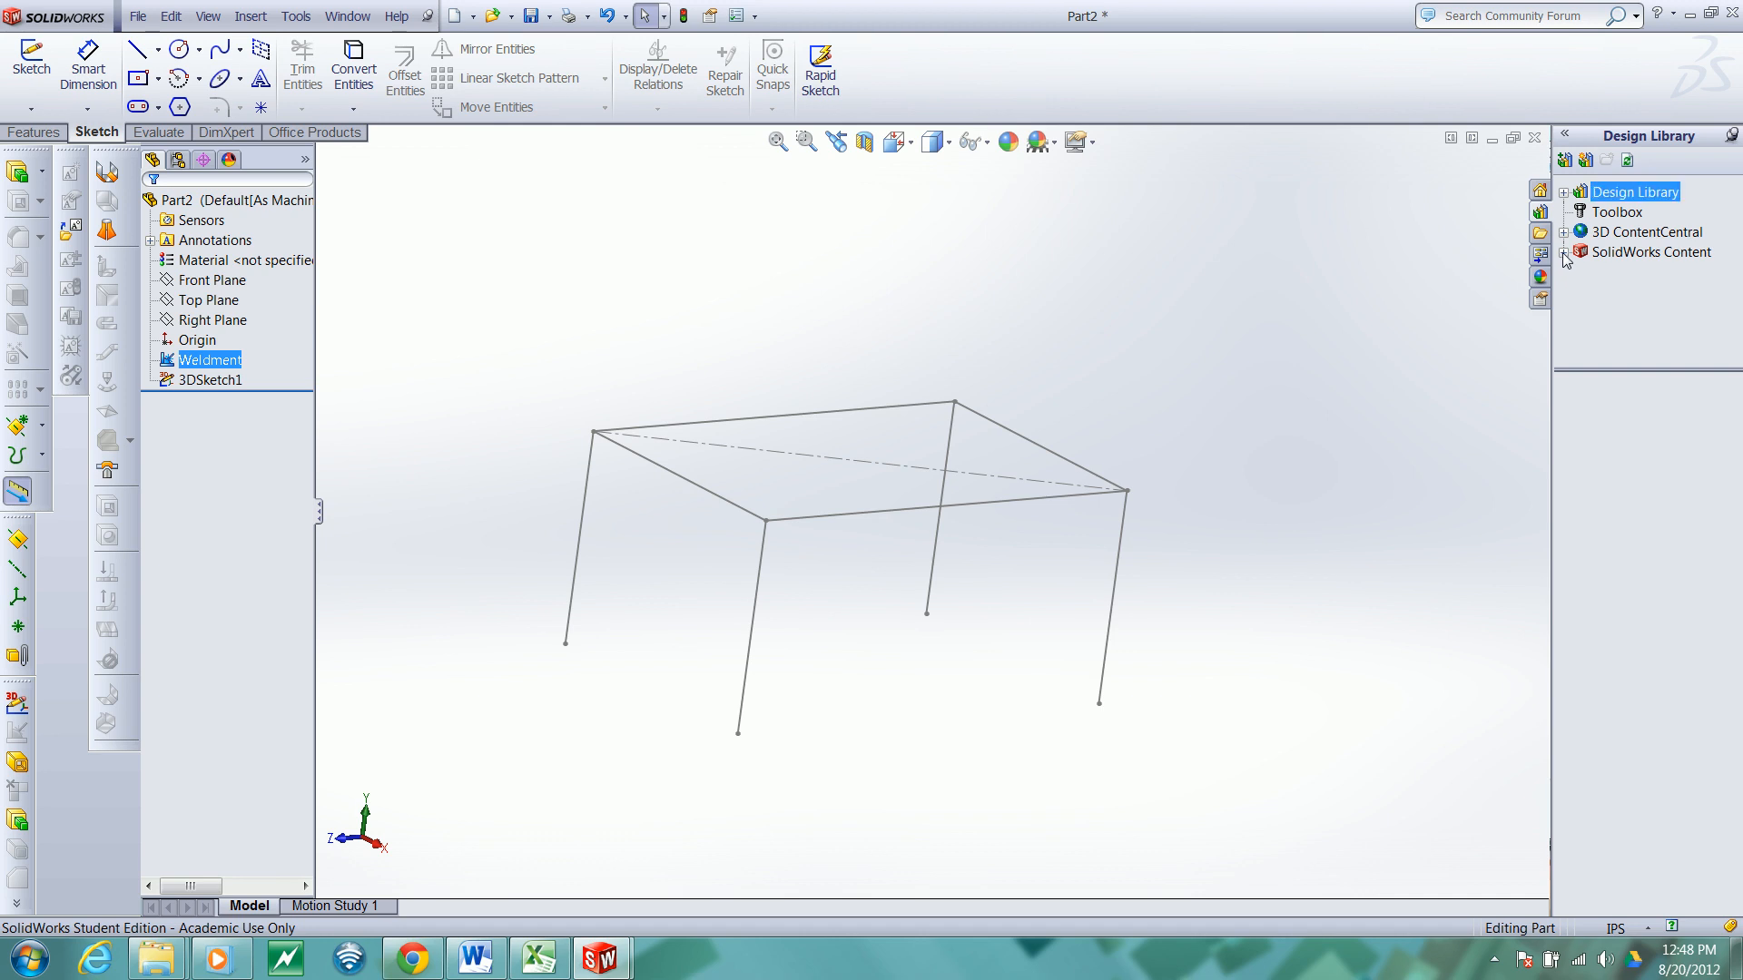
{"action": "left_click", "coordinate": [1565, 252]}
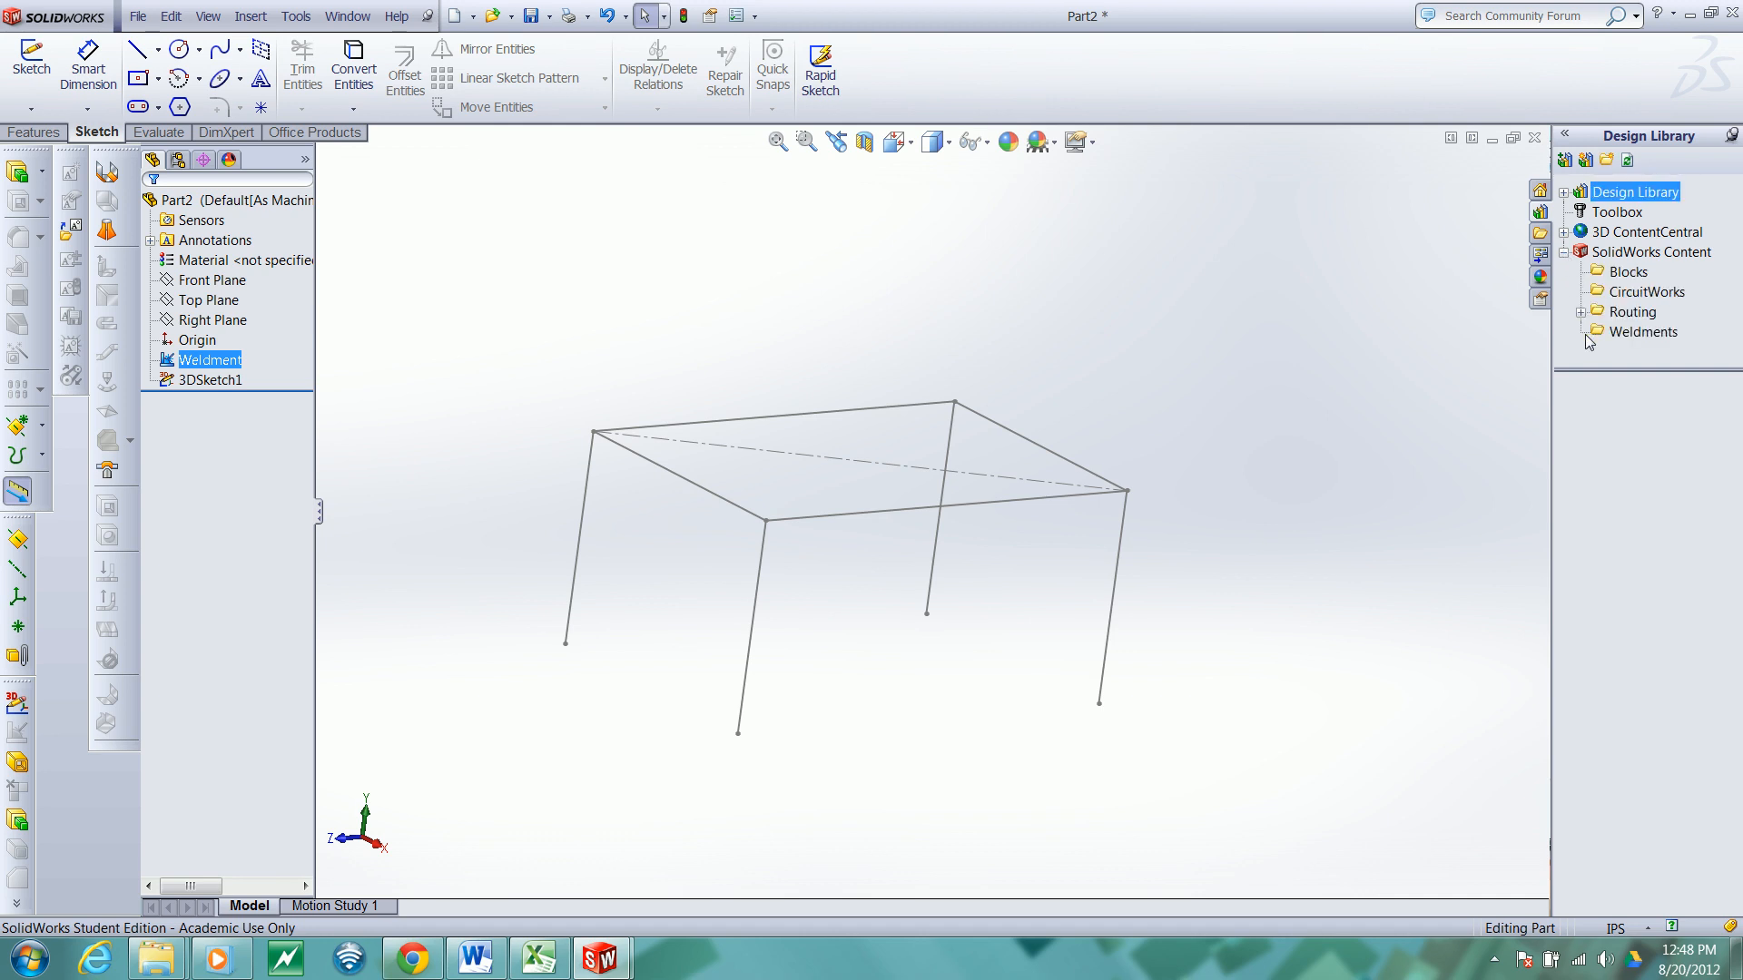
{"action": "left_click", "coordinate": [1642, 331]}
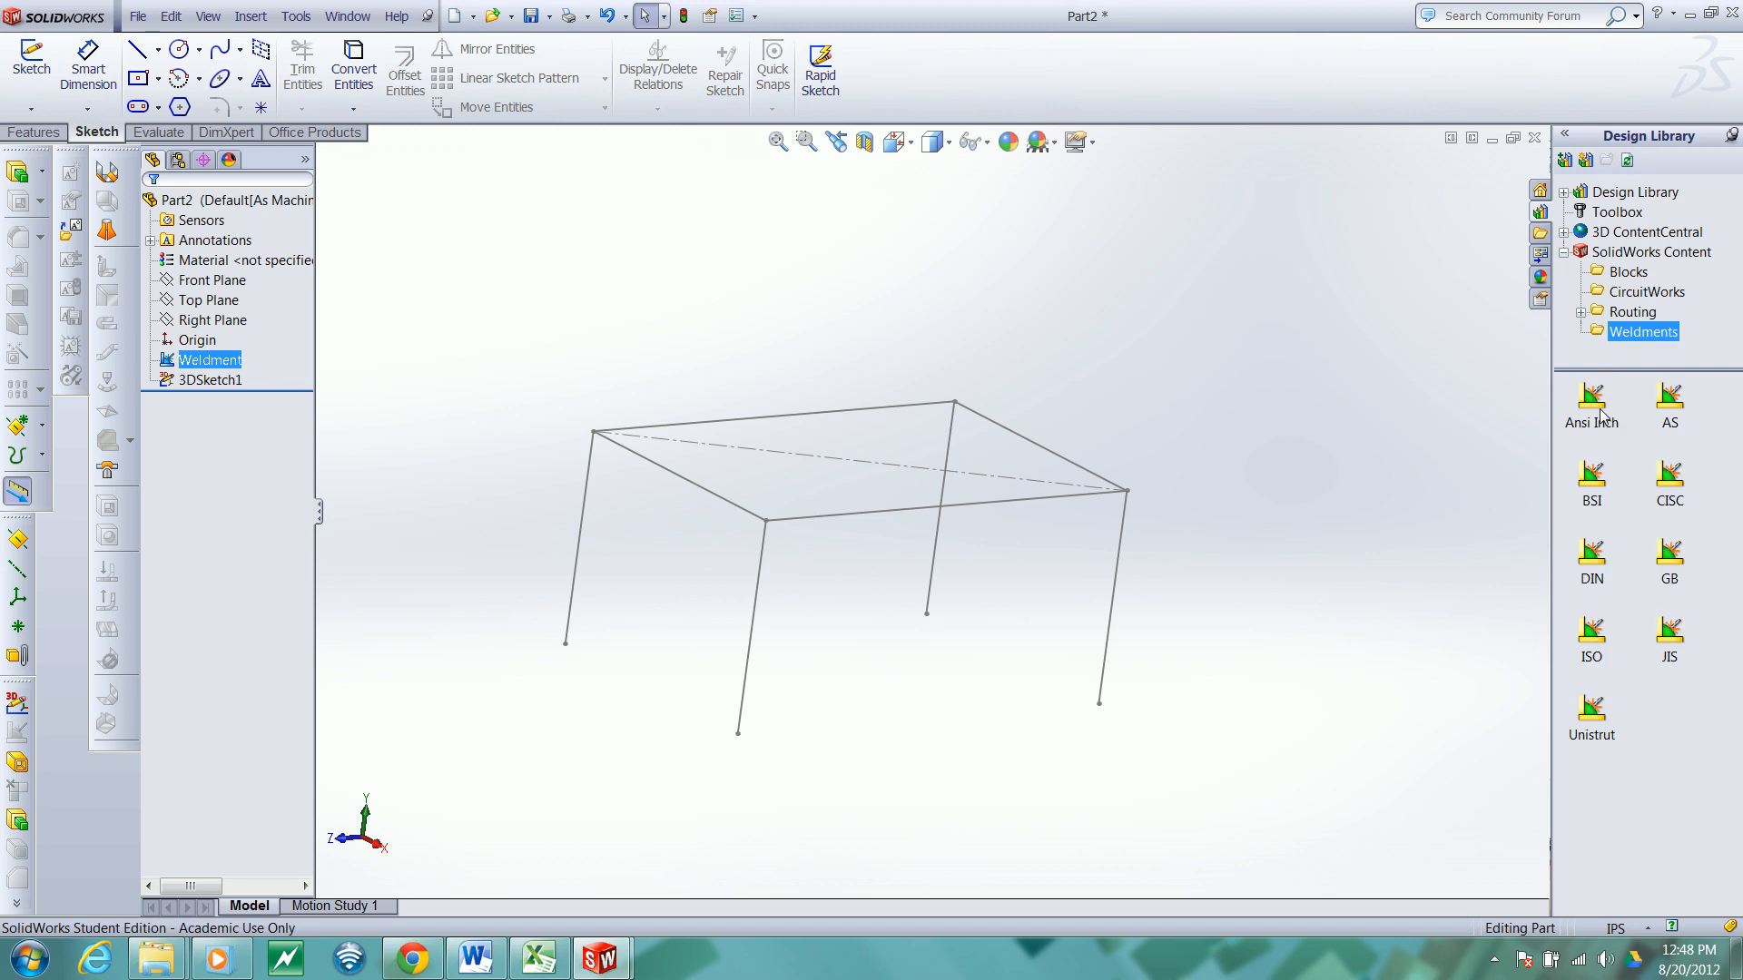
{"action": "mouse_move", "coordinate": [1591, 401]}
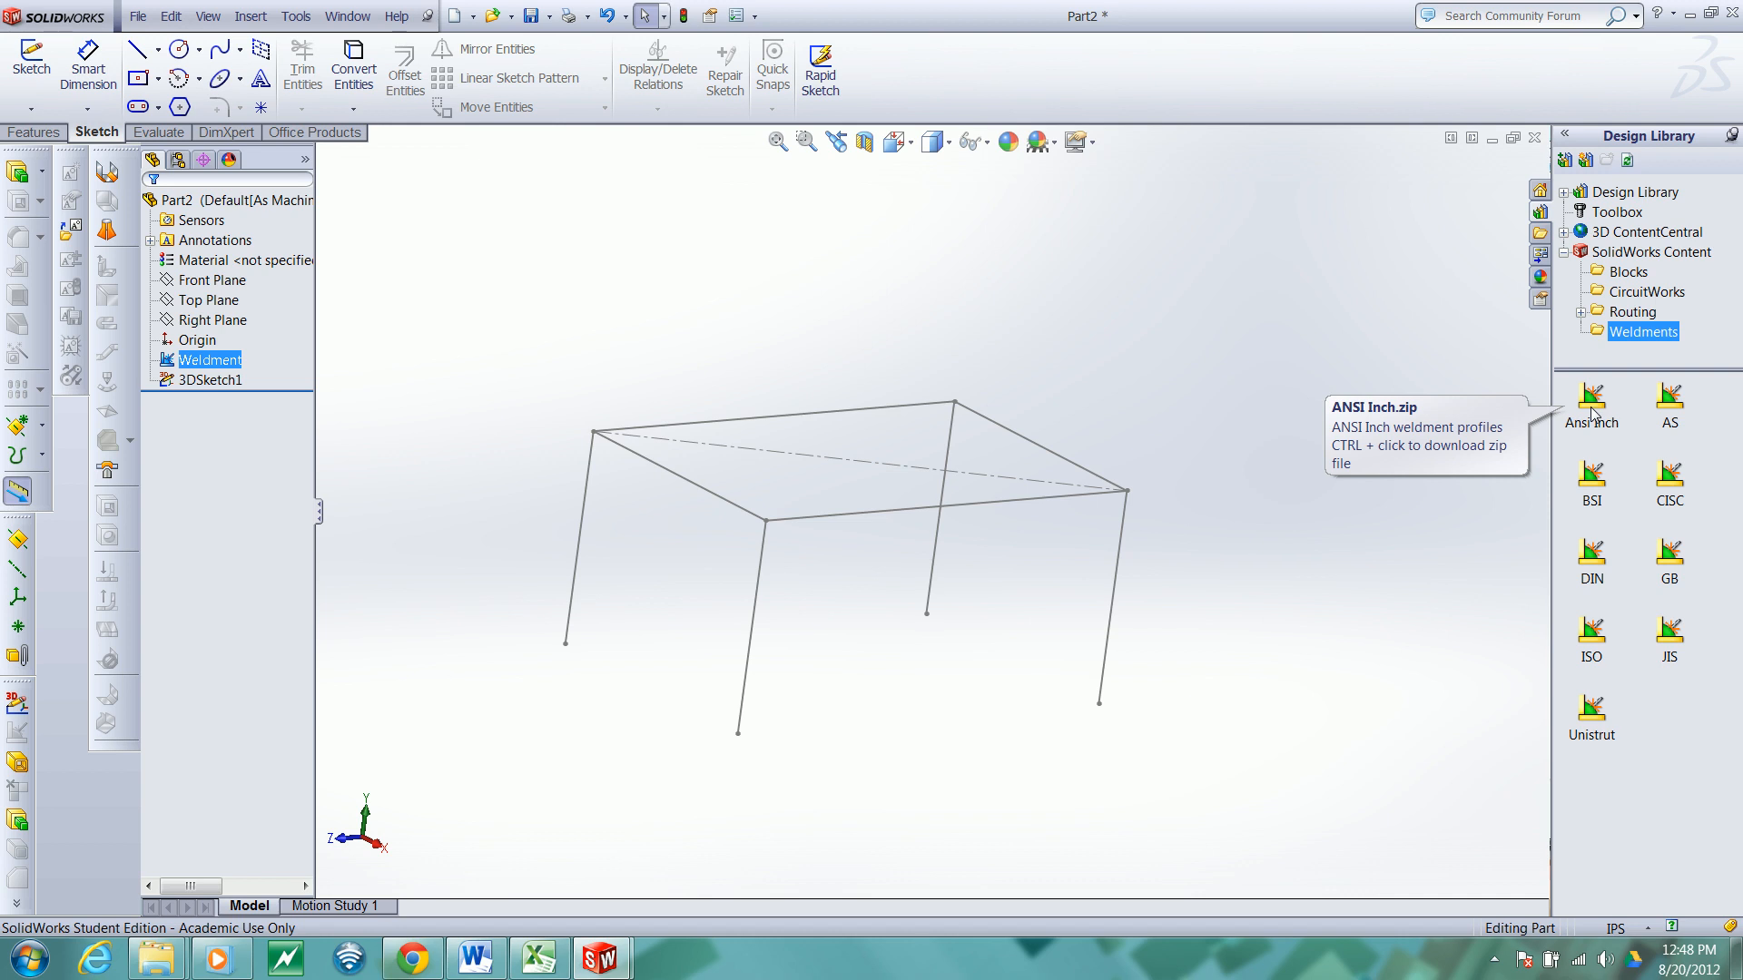
{"action": "mouse_move", "coordinate": [1591, 414]}
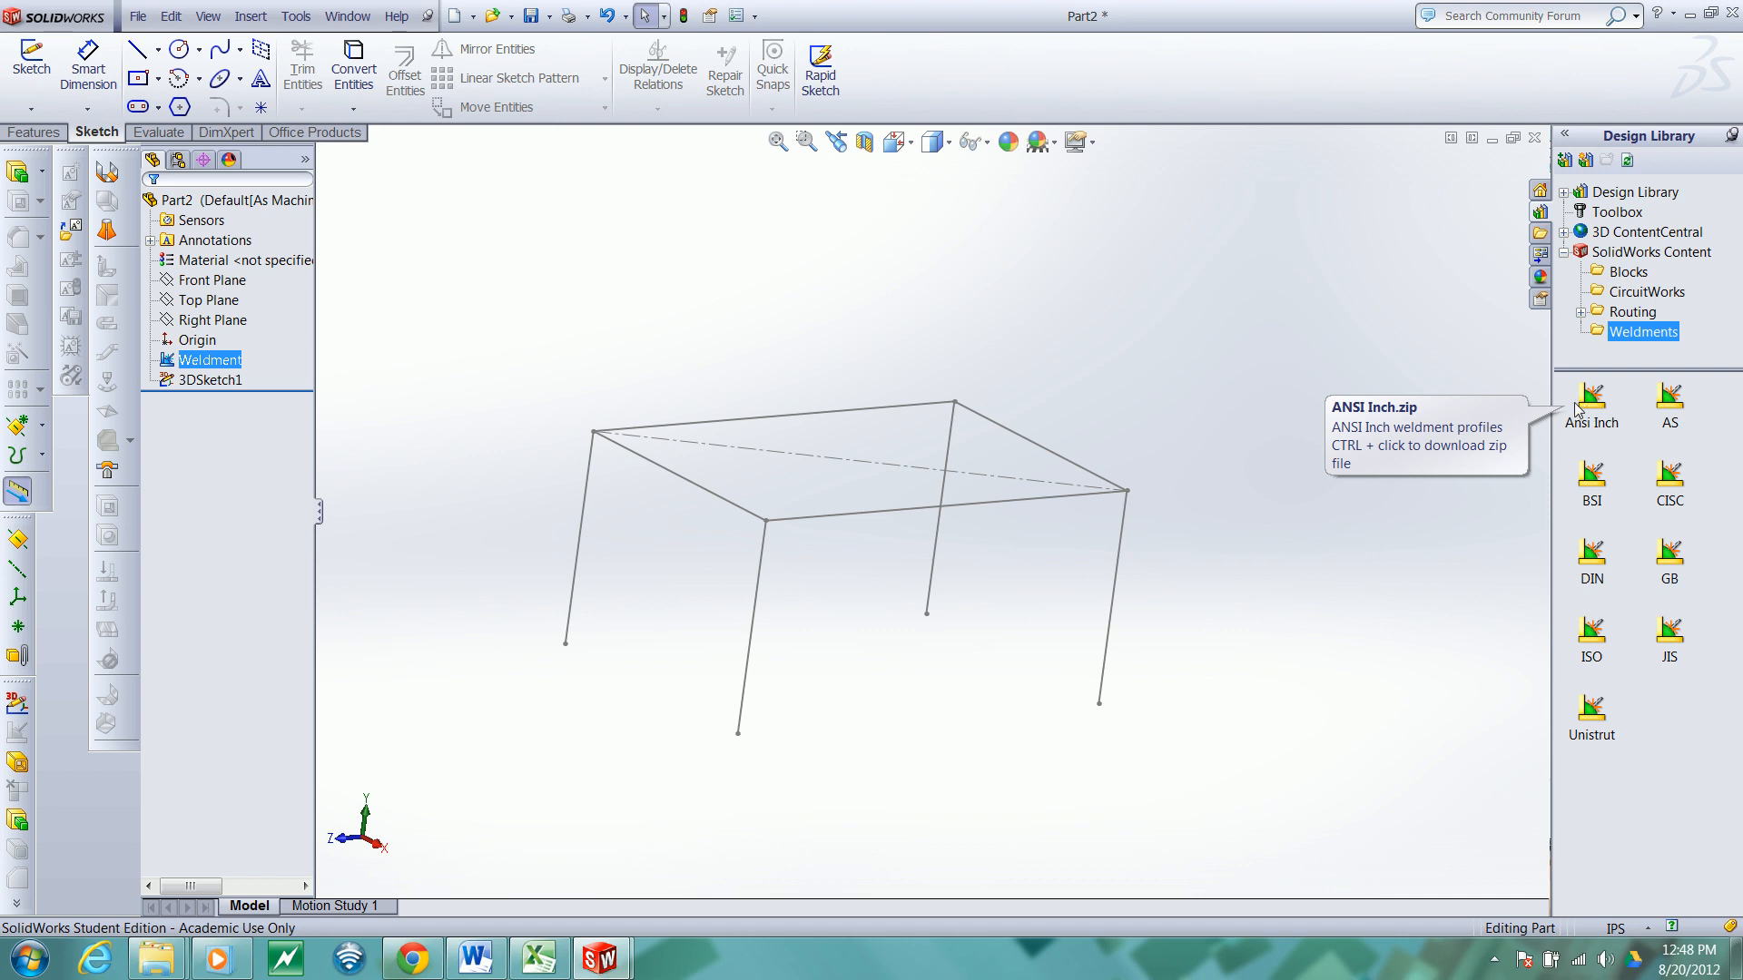
{"action": "mouse_move", "coordinate": [1156, 442]}
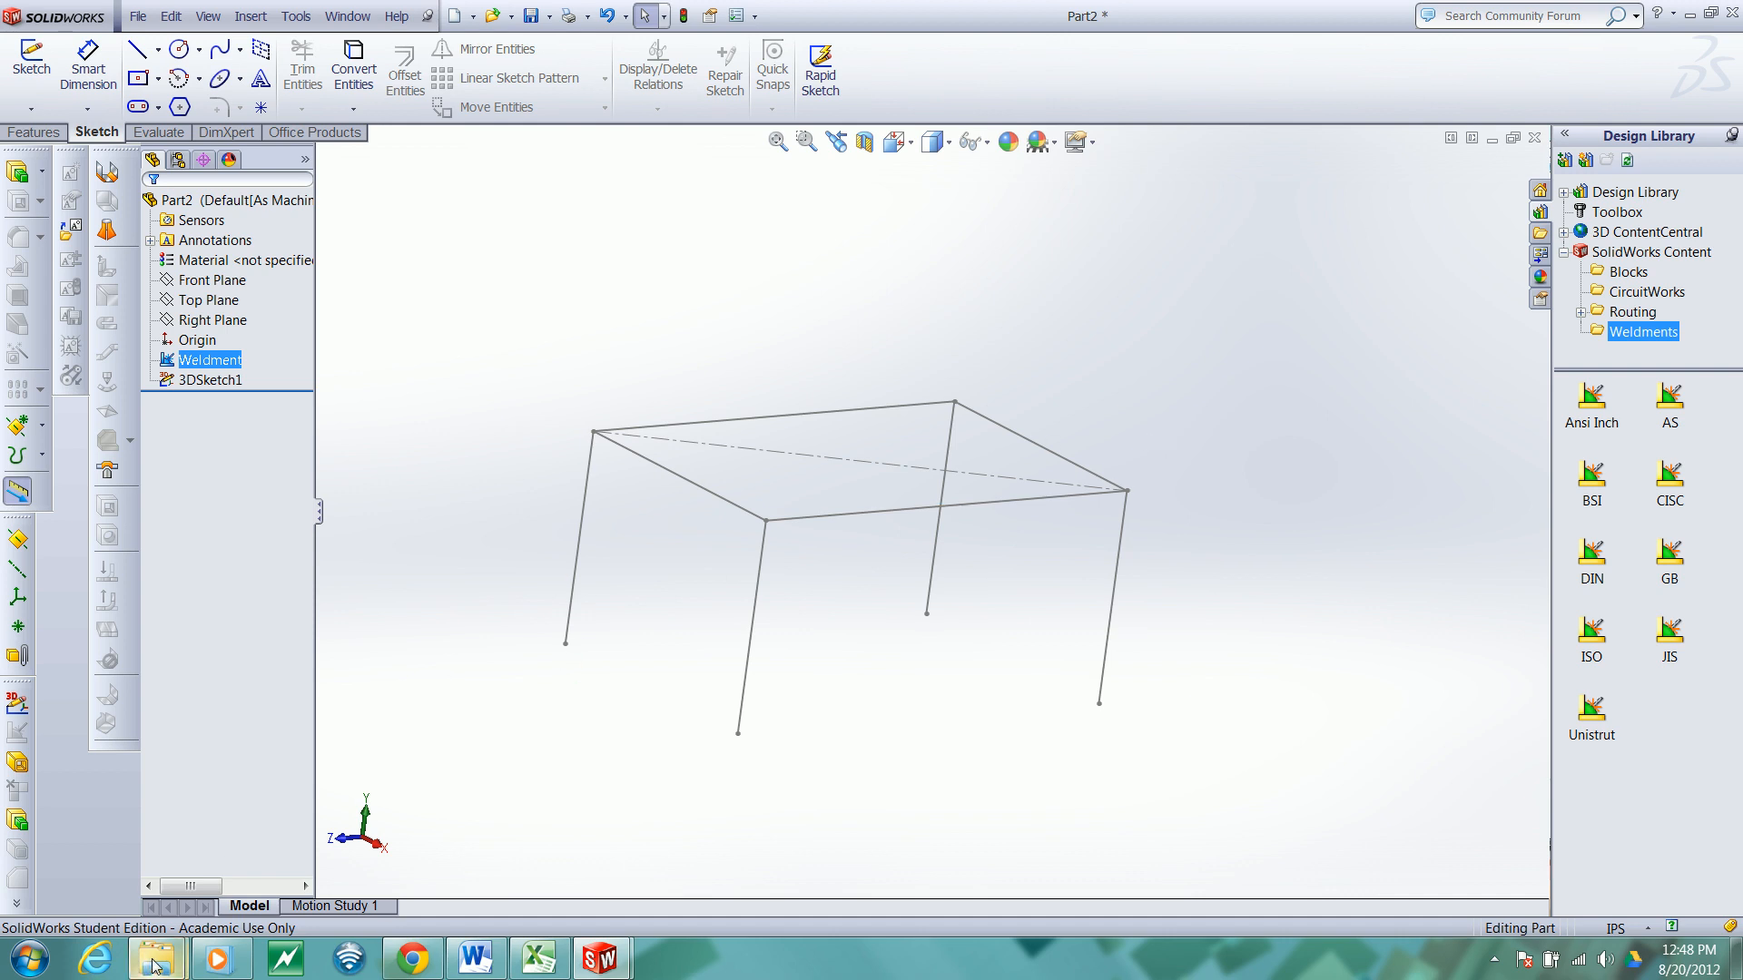
{"action": "mouse_move", "coordinate": [157, 956]}
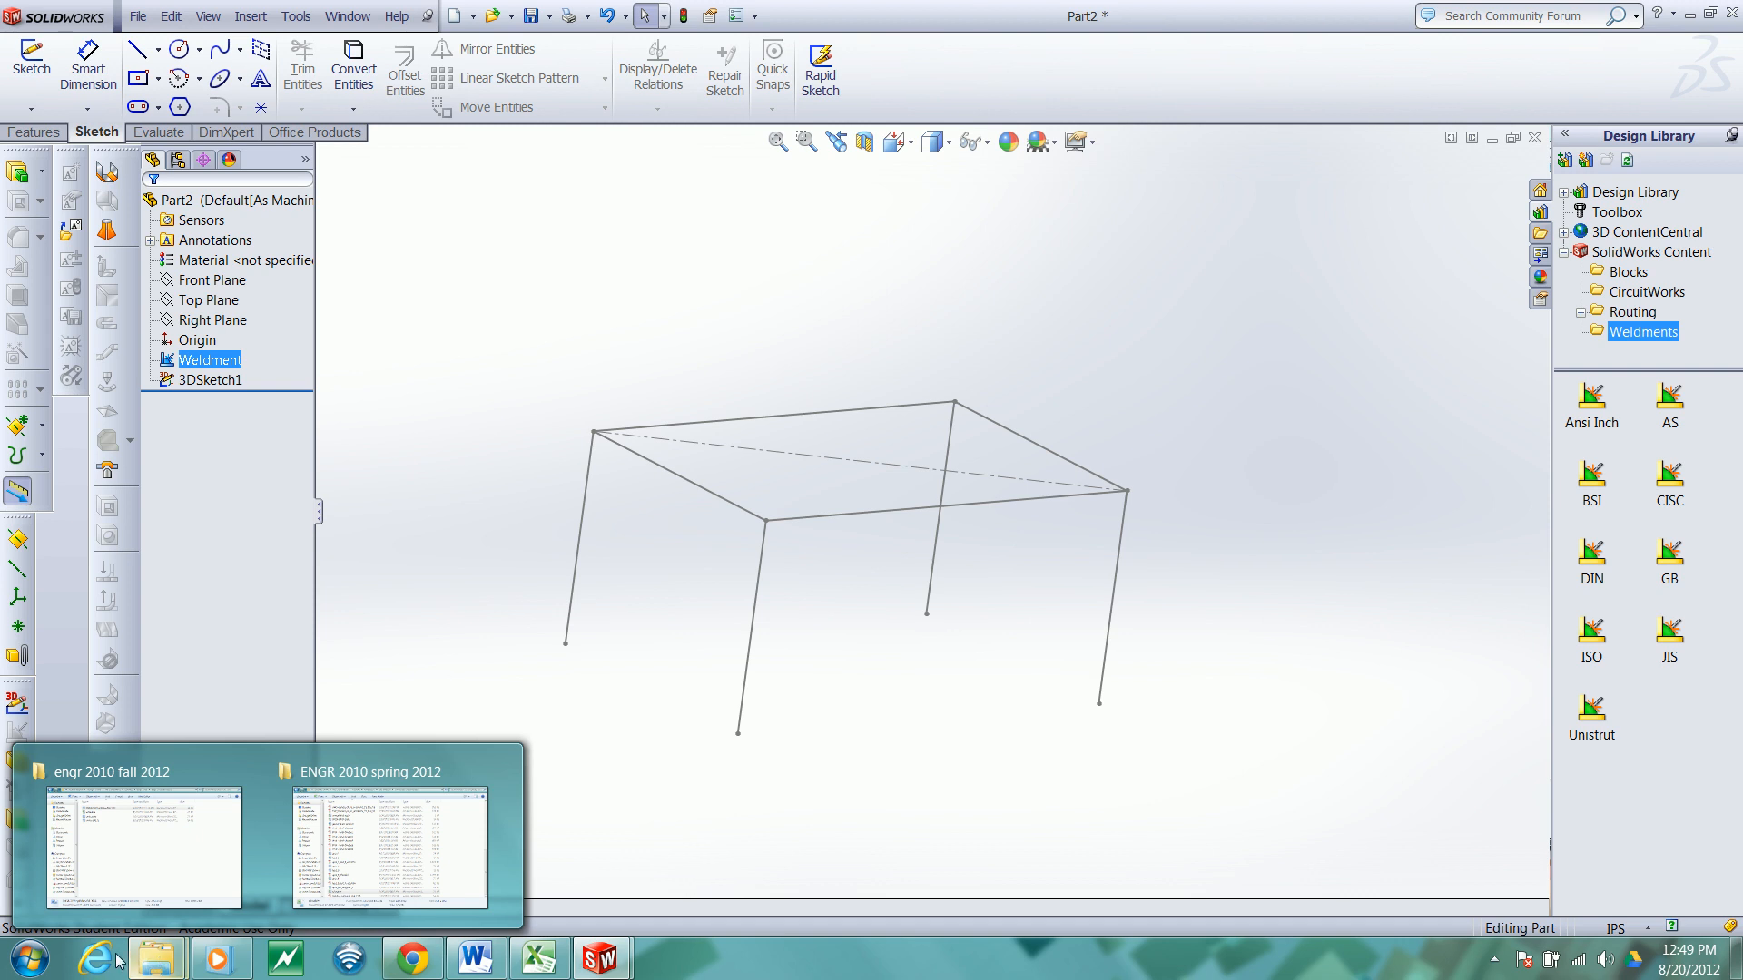
Step: Browse Explorer to C:\SolidWorks Data\Weldments\ANSI Inch\ANSI Inch\Al Channel (standard)
{"action": "left_click", "coordinate": [157, 957]}
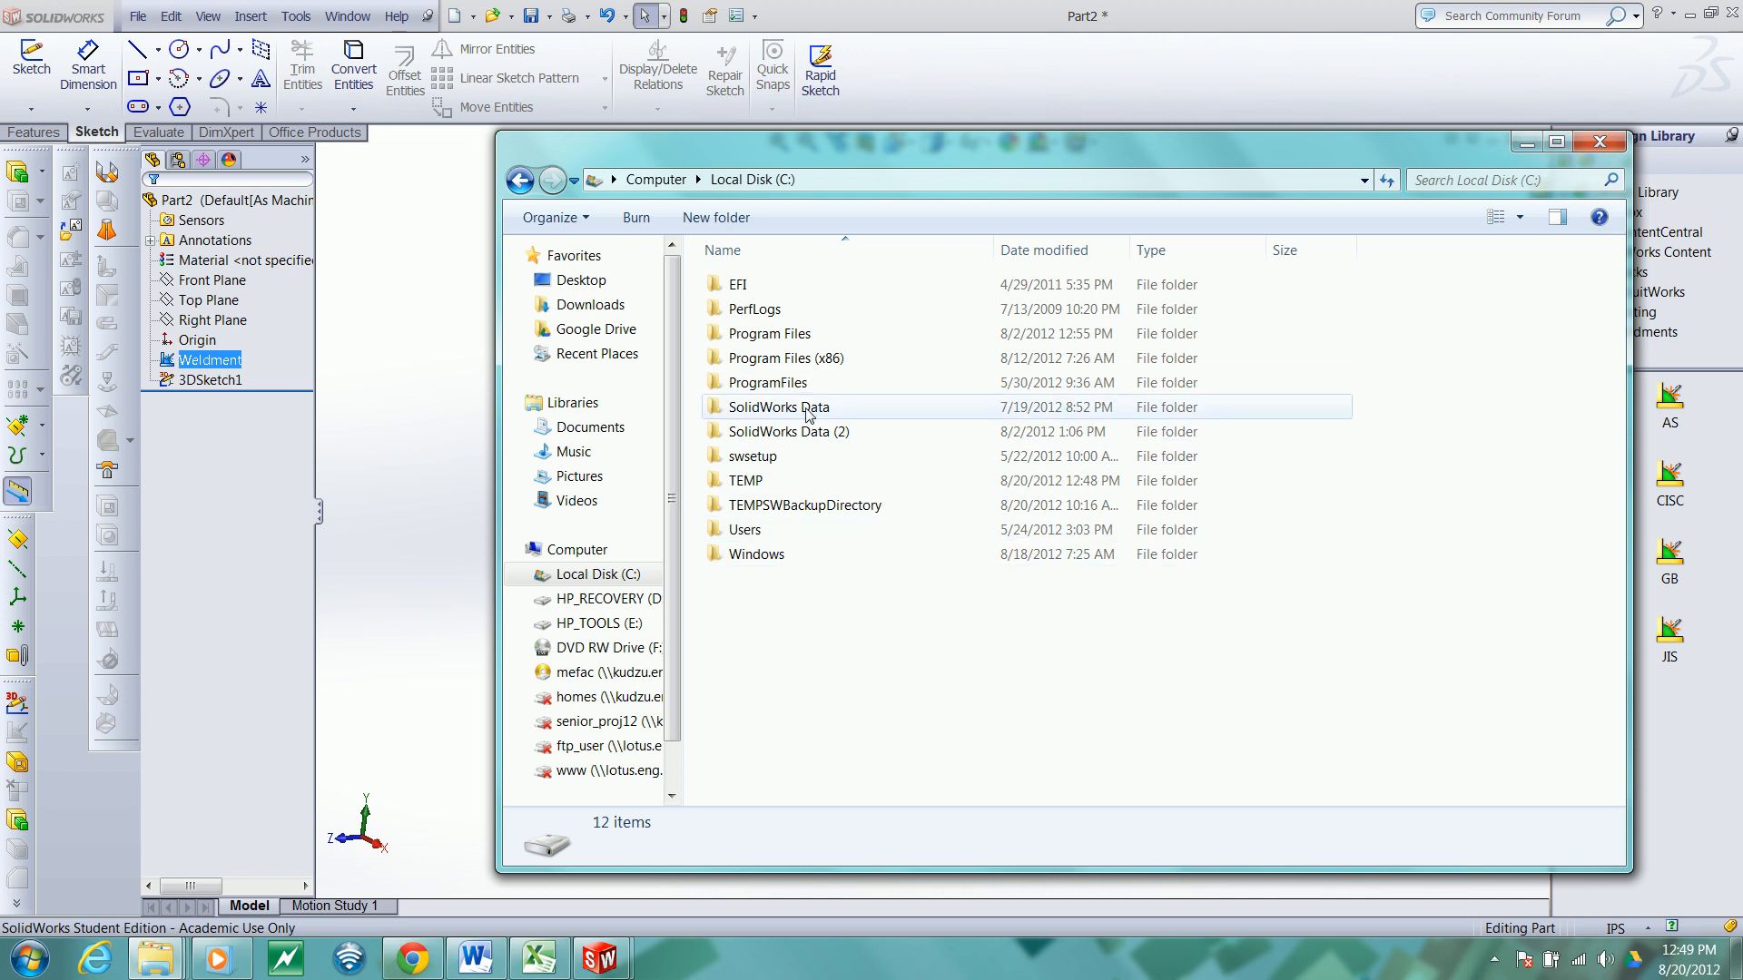
{"action": "double_click", "coordinate": [777, 406]}
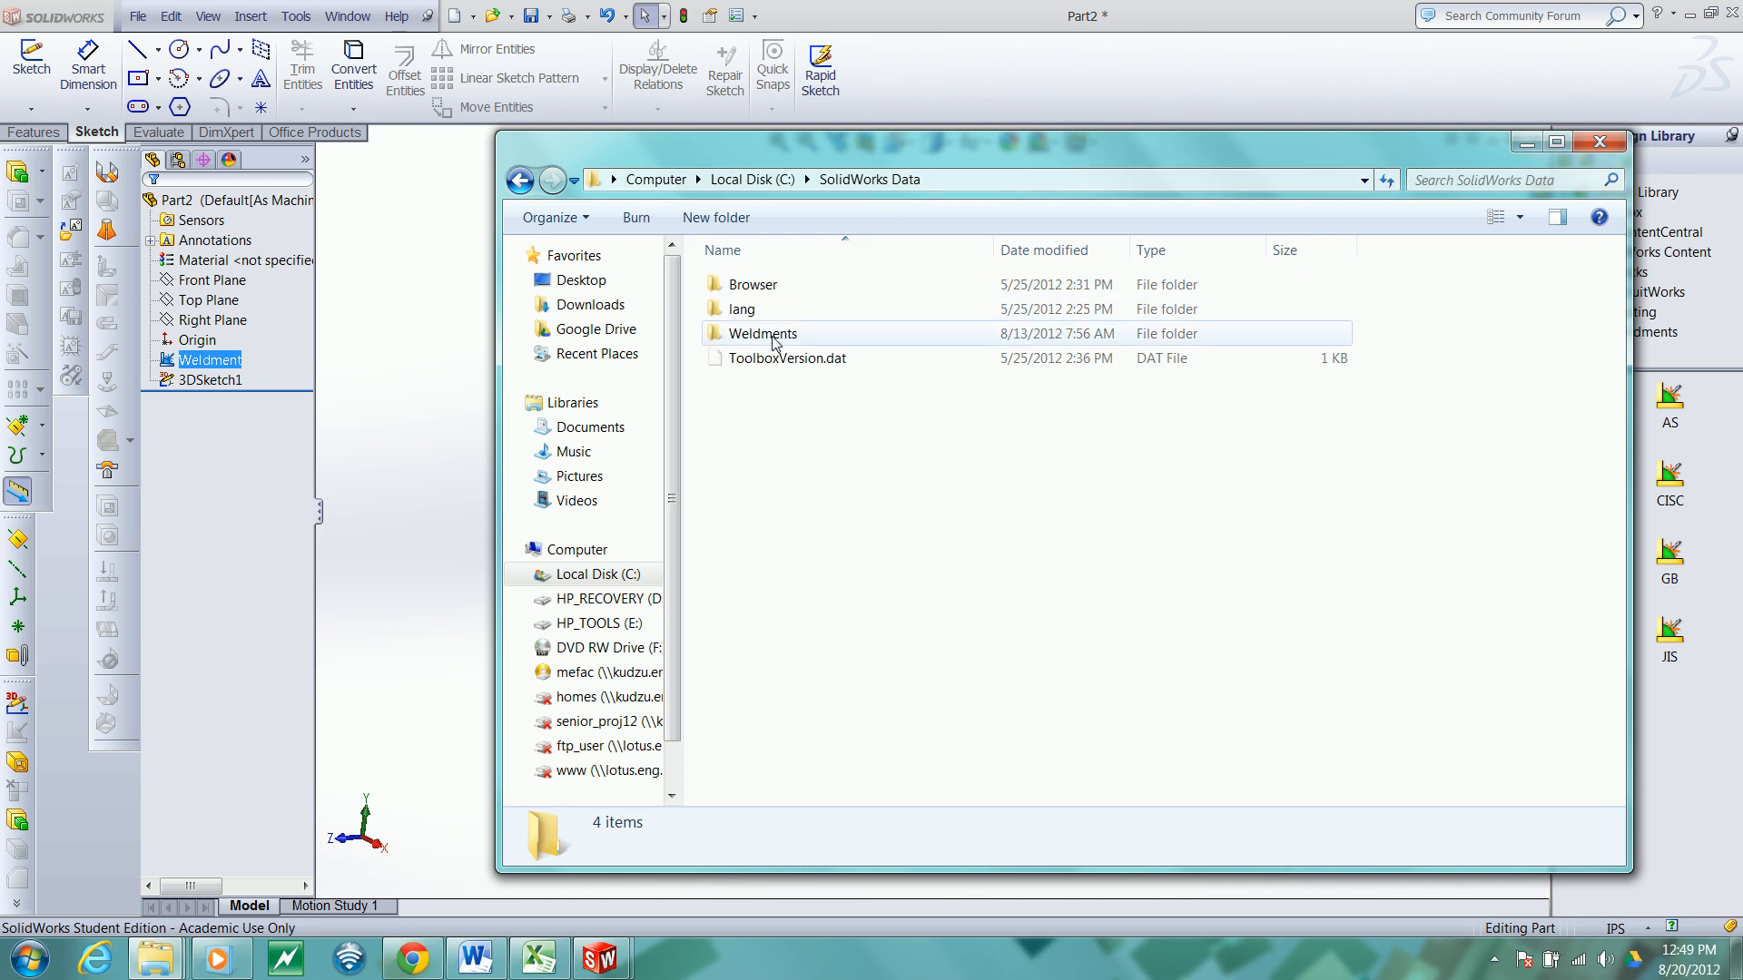
{"action": "mouse_move", "coordinate": [781, 343]}
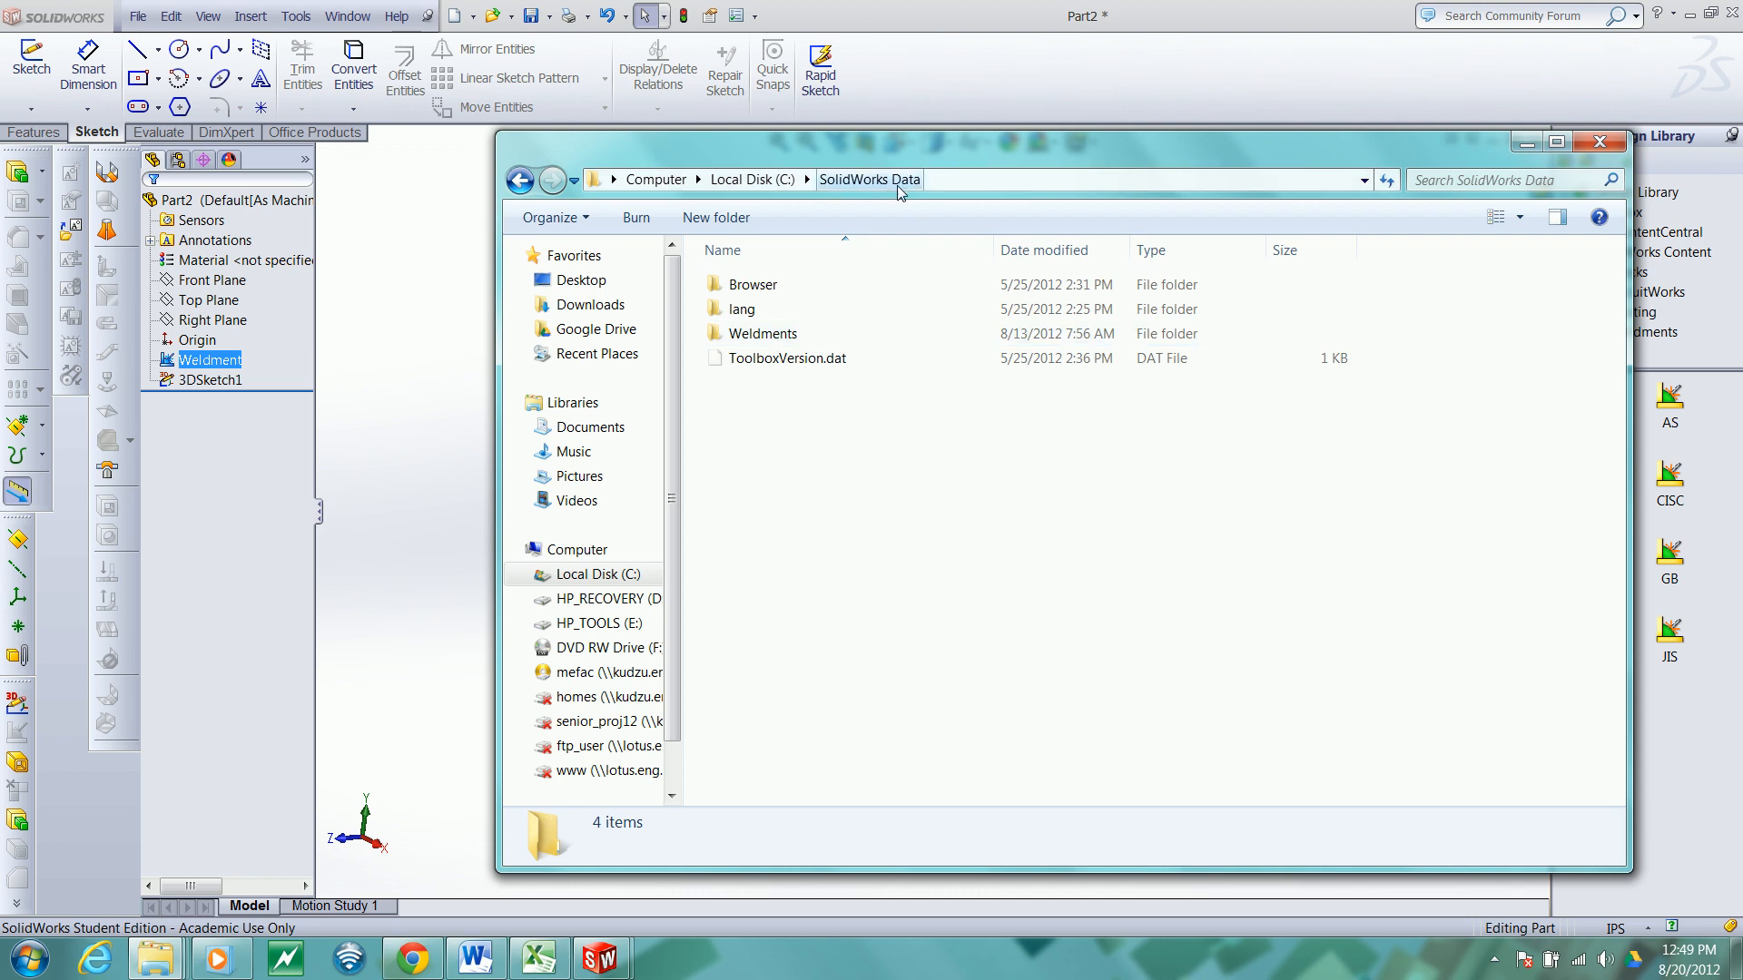
{"action": "double_click", "coordinate": [763, 333]}
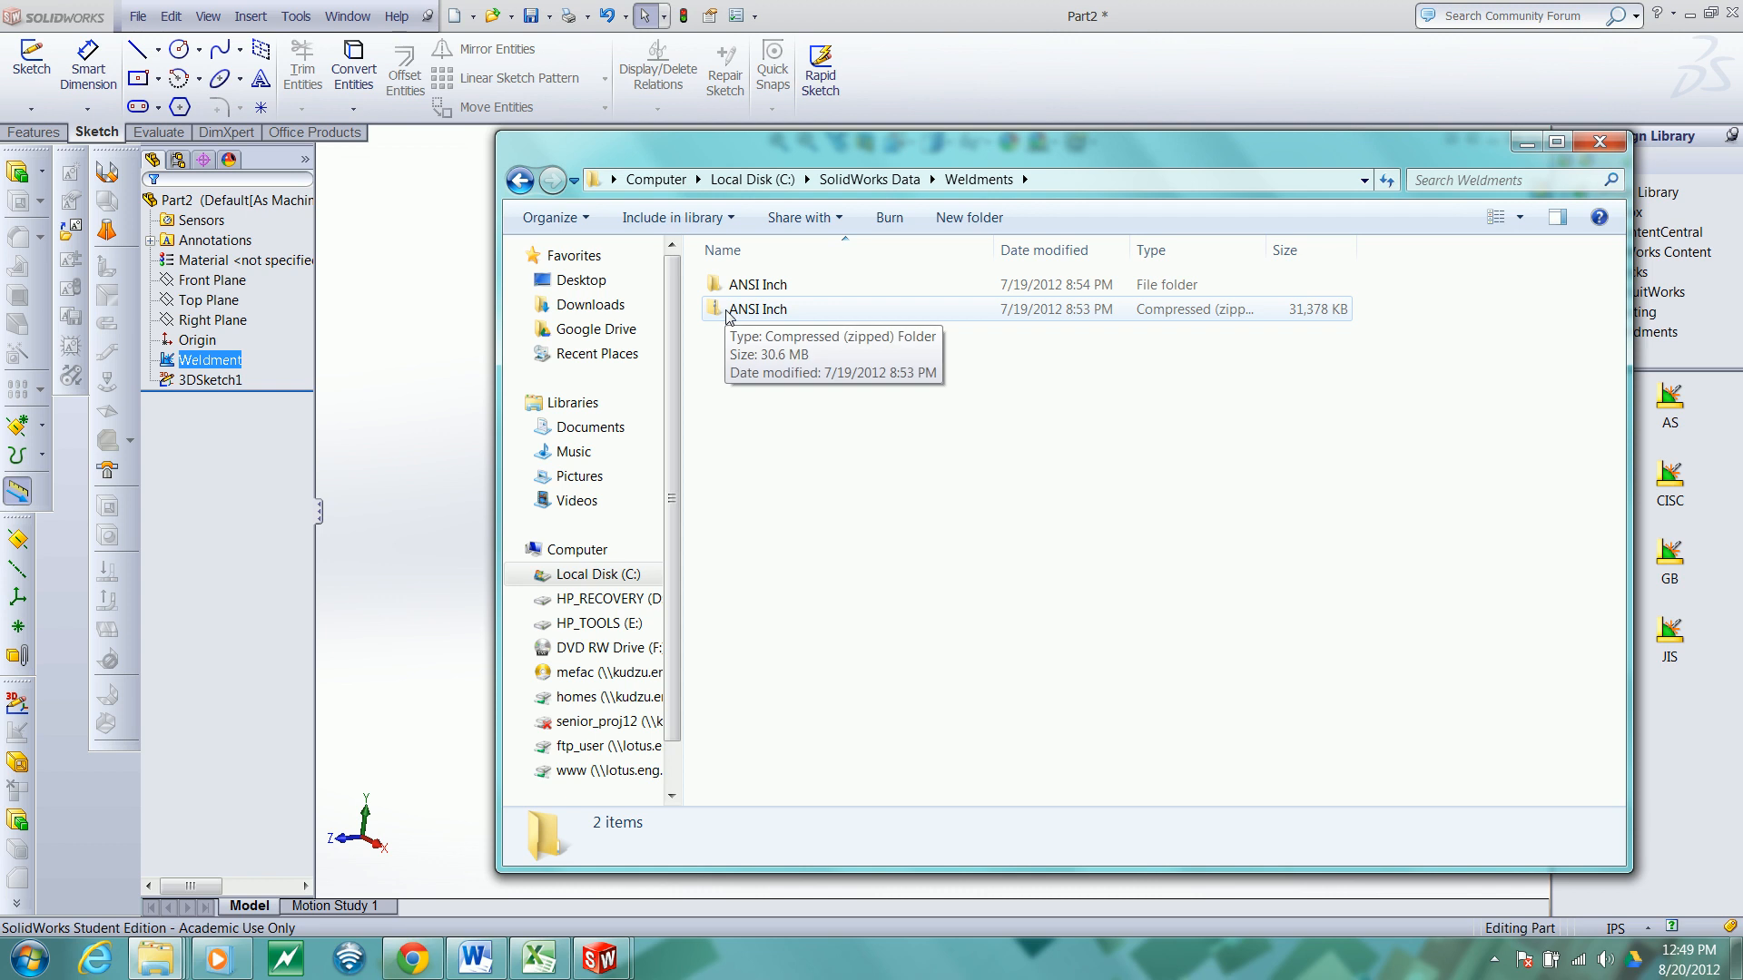
{"action": "left_click", "coordinate": [759, 283]}
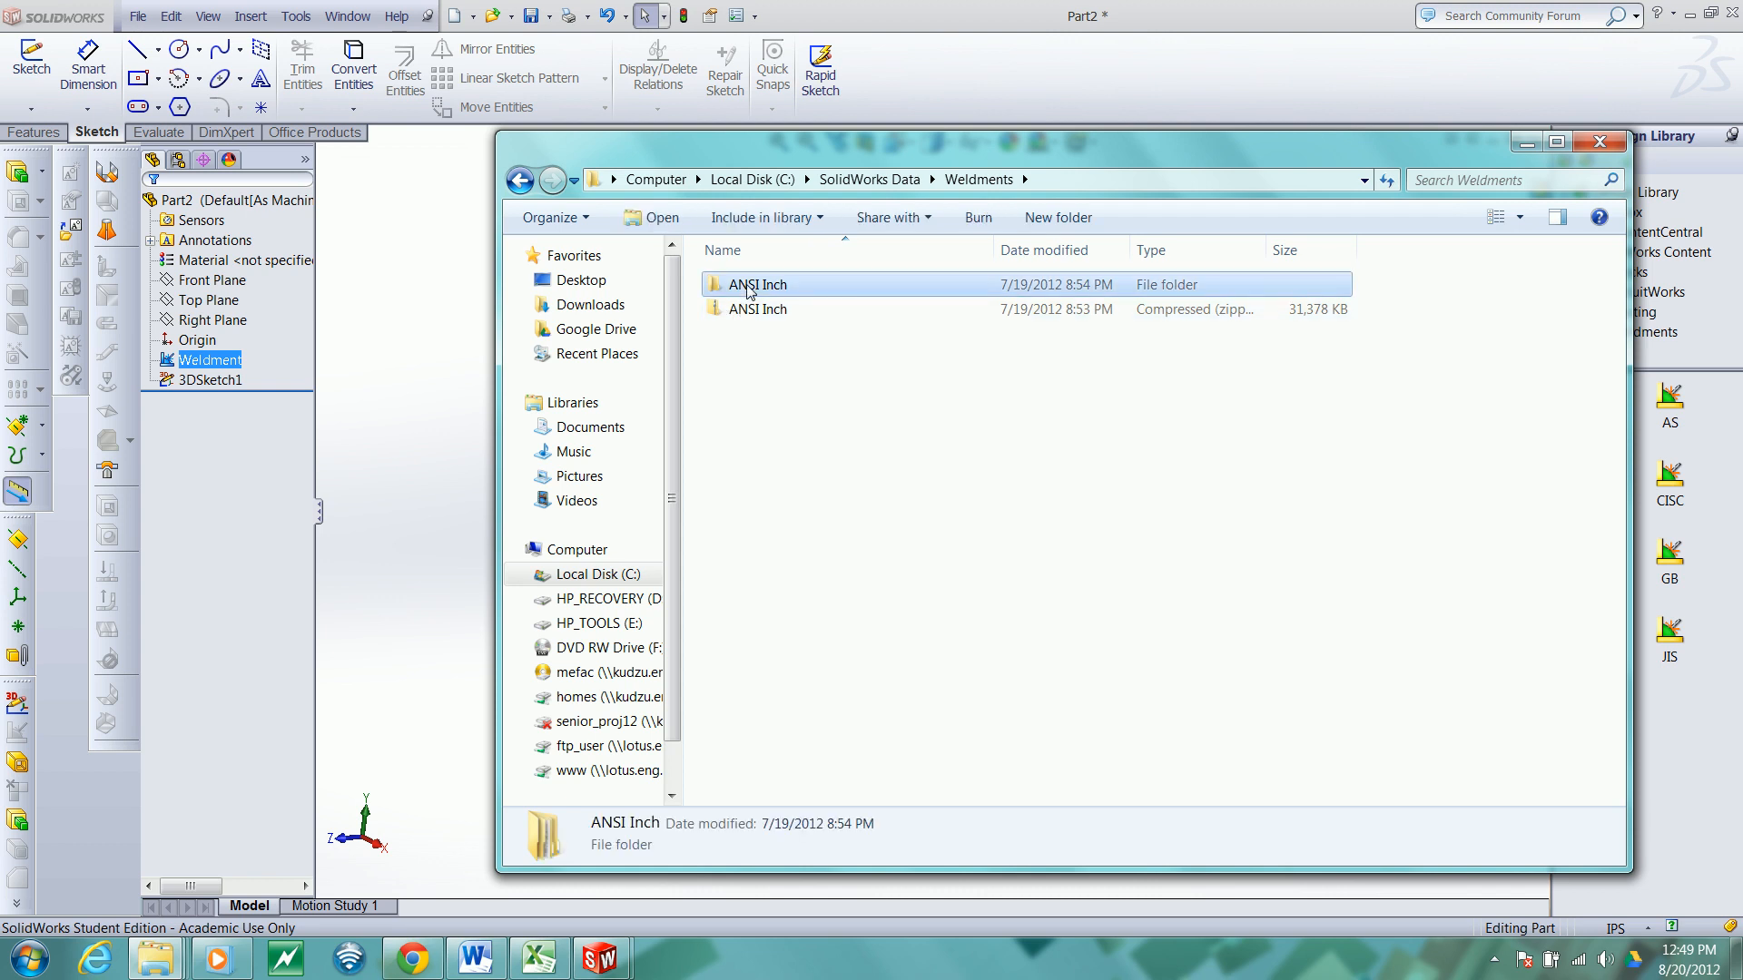
{"action": "double_click", "coordinate": [760, 283]}
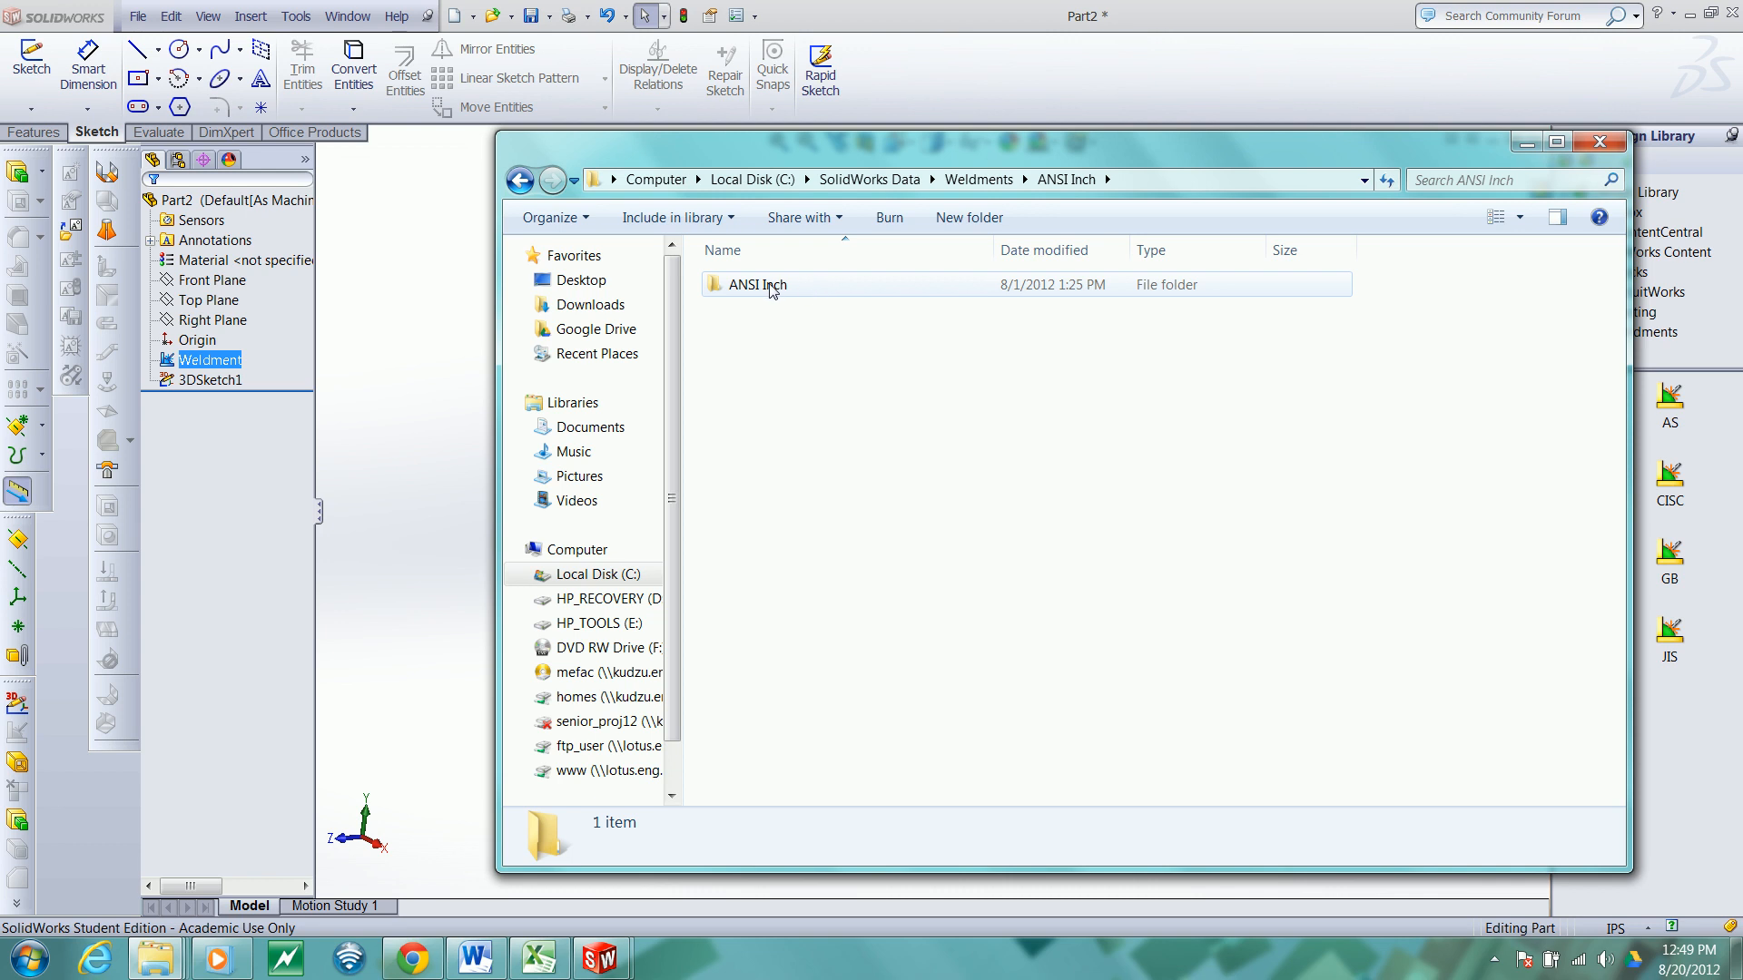
{"action": "double_click", "coordinate": [758, 284]}
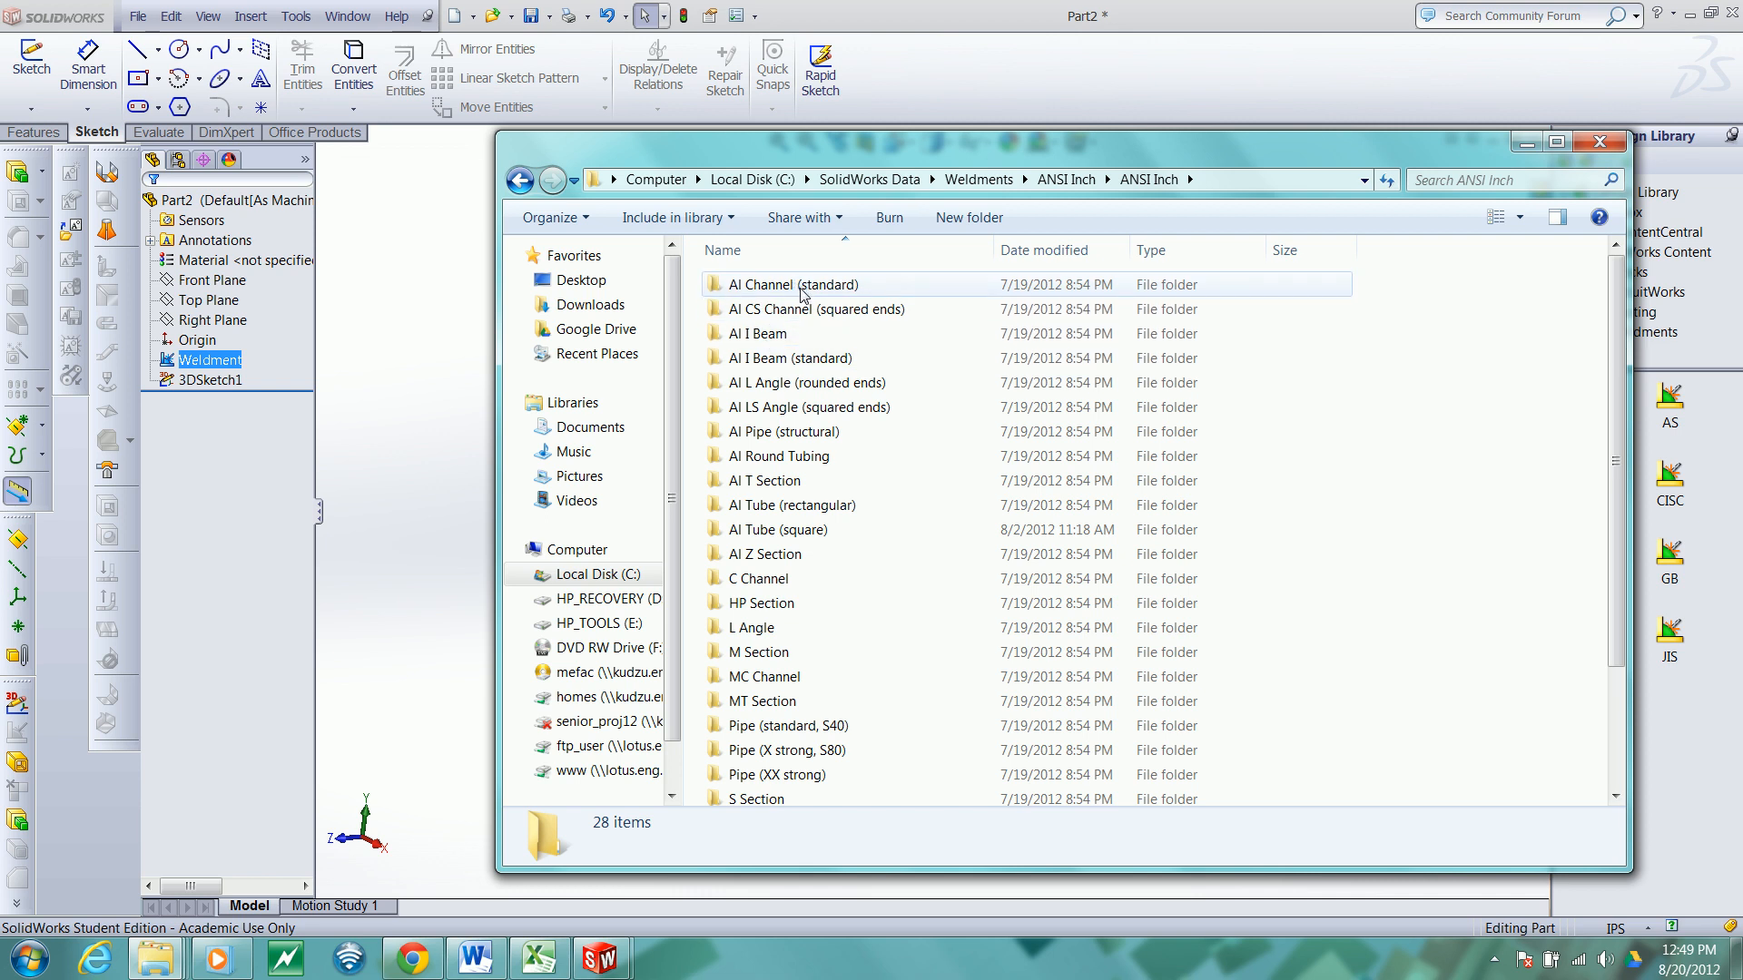
{"action": "double_click", "coordinate": [788, 284]}
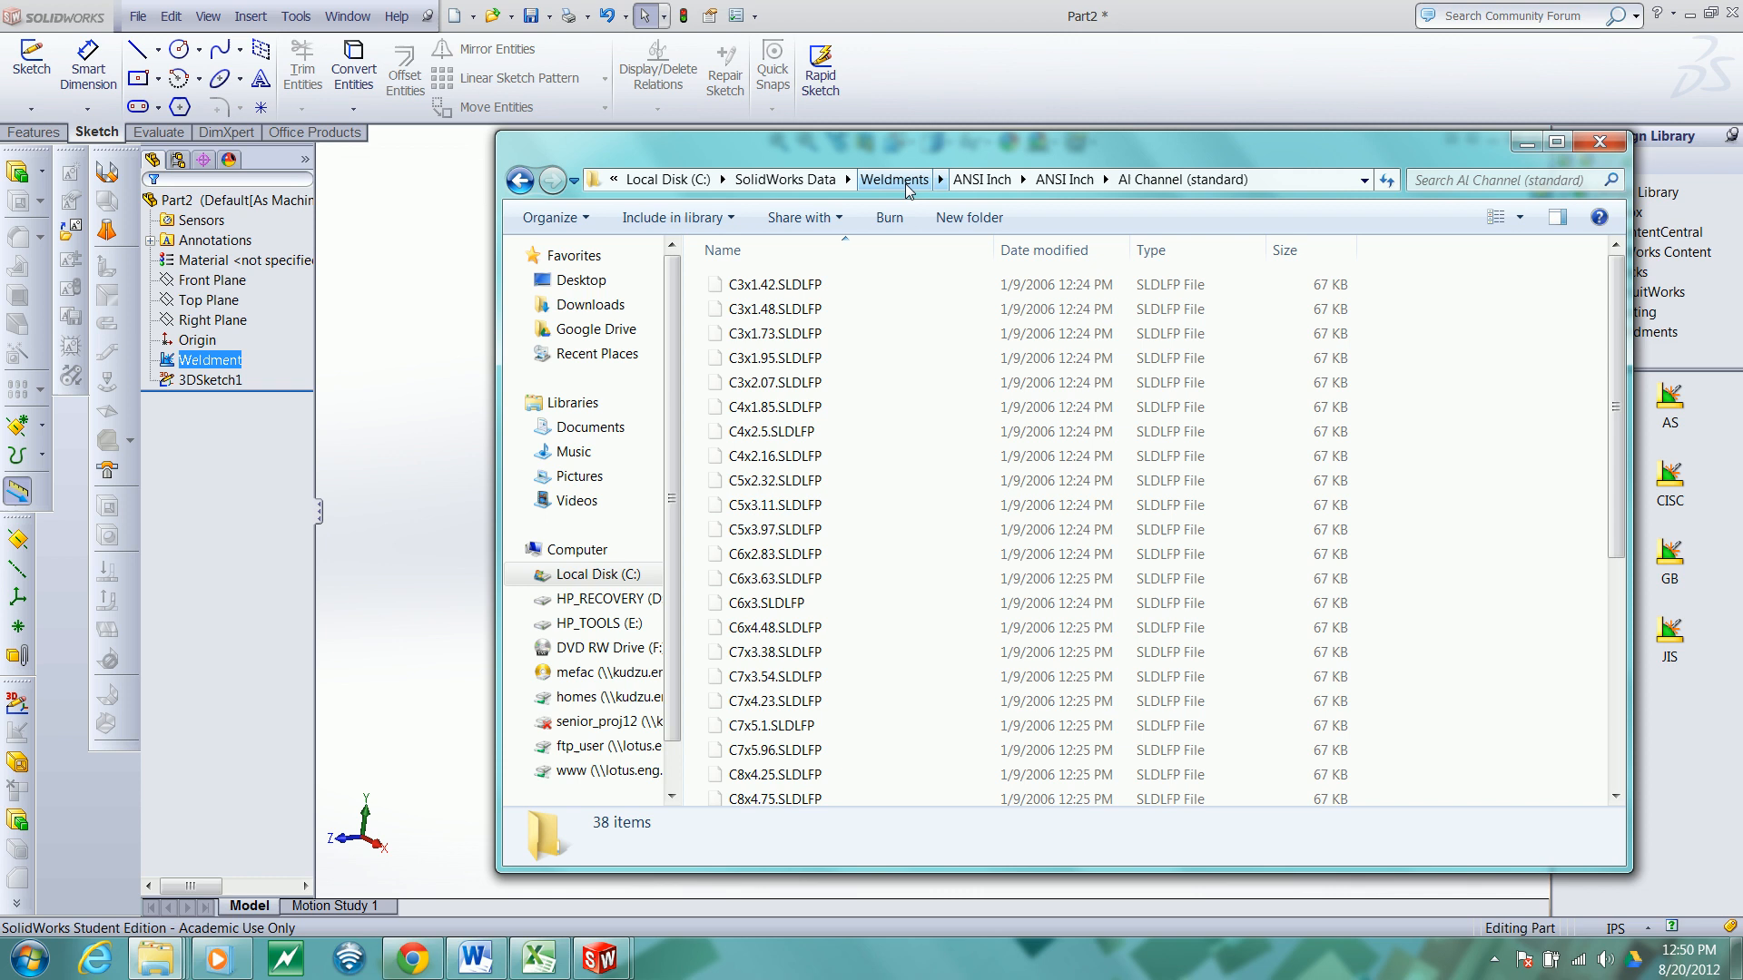
{"action": "mouse_move", "coordinate": [906, 186]}
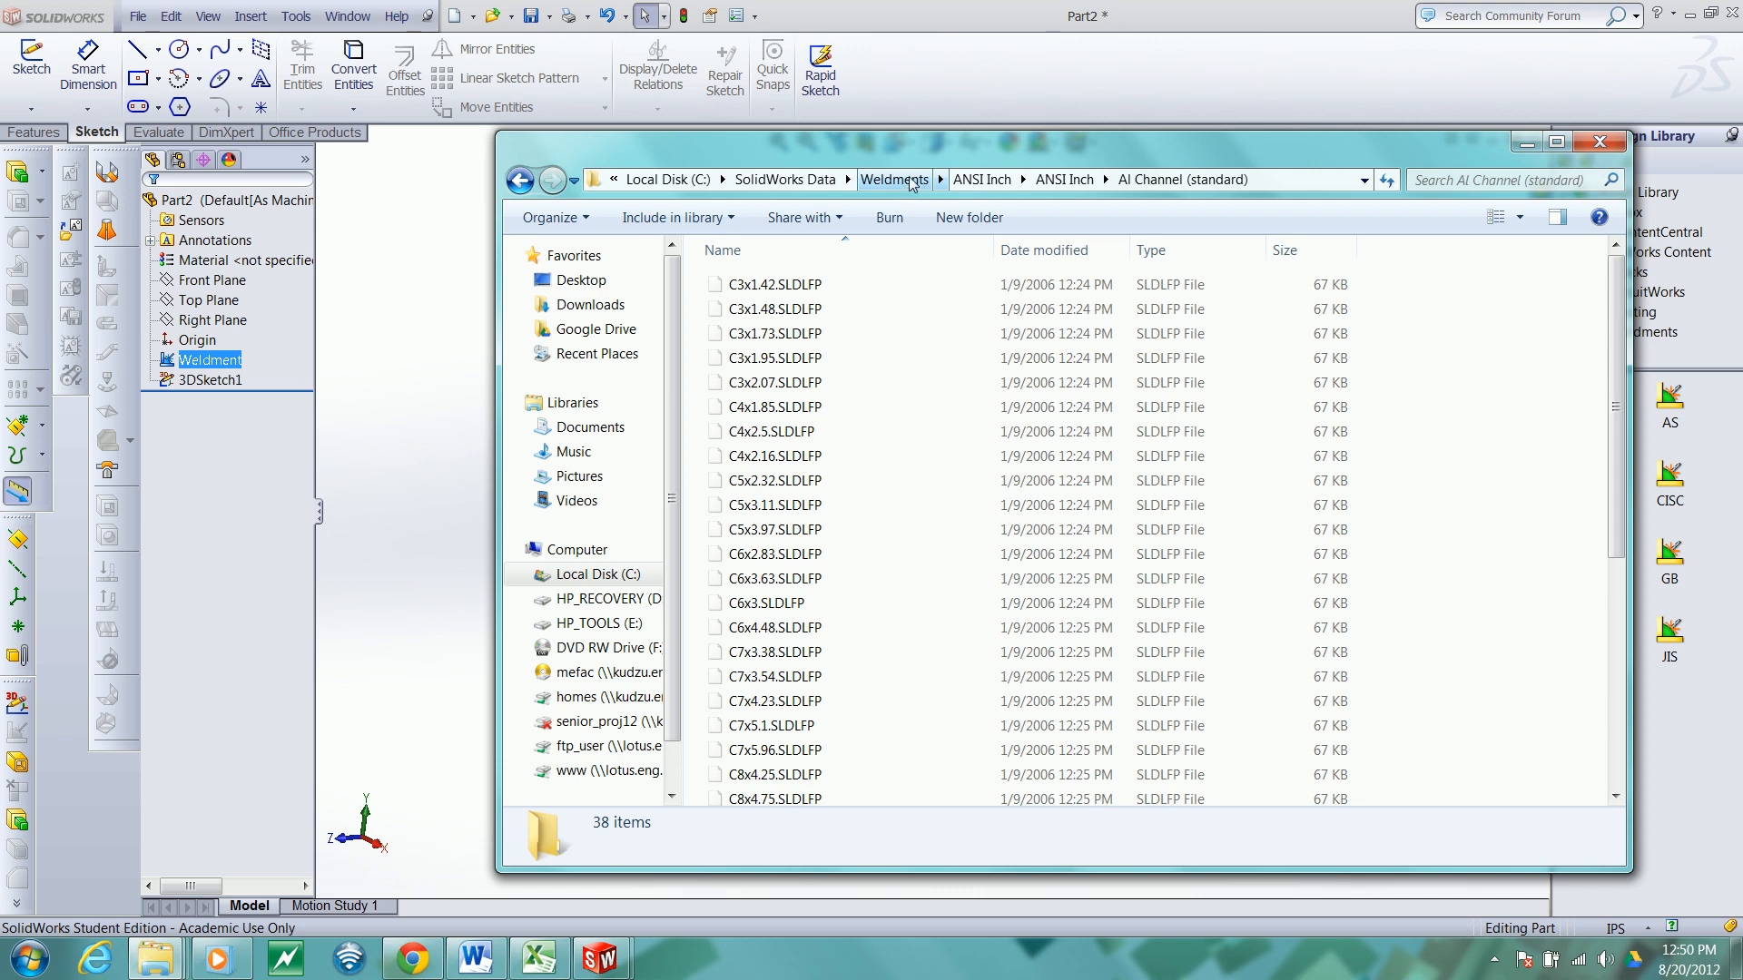
{"action": "mouse_move", "coordinate": [908, 185]}
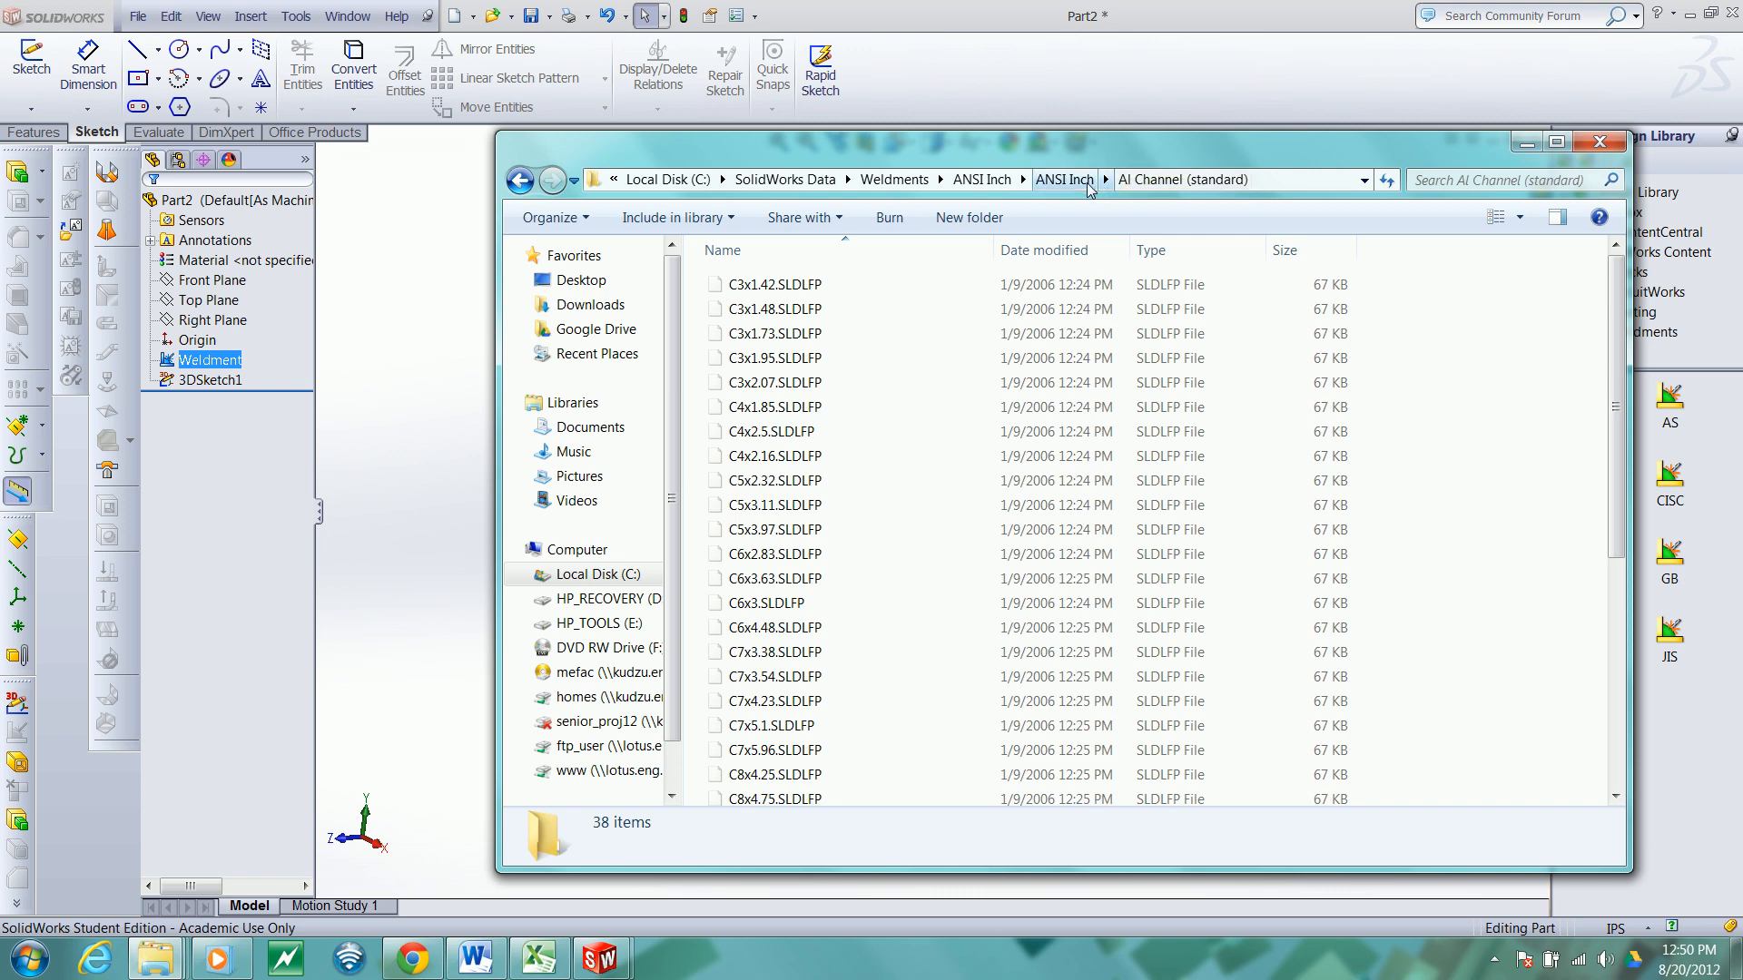
{"action": "mouse_move", "coordinate": [1600, 142]}
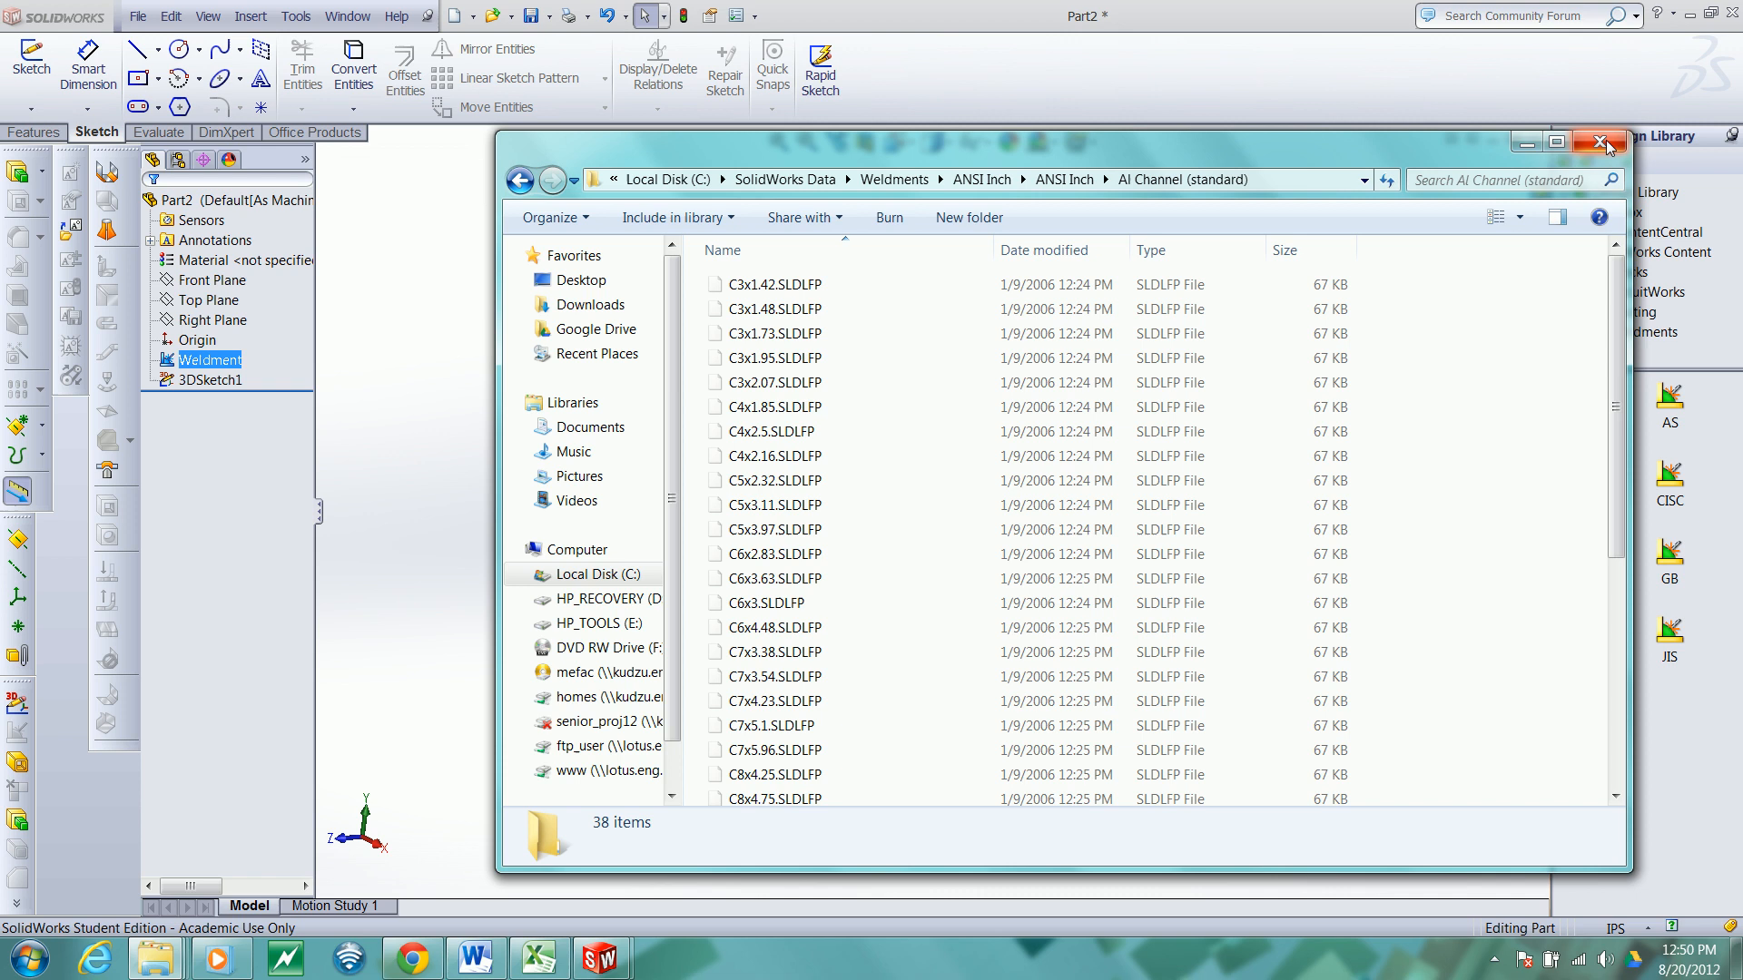
Step: Close Explorer and open SolidWorks System Options from the Options dropdown
{"action": "left_click", "coordinate": [1603, 143]}
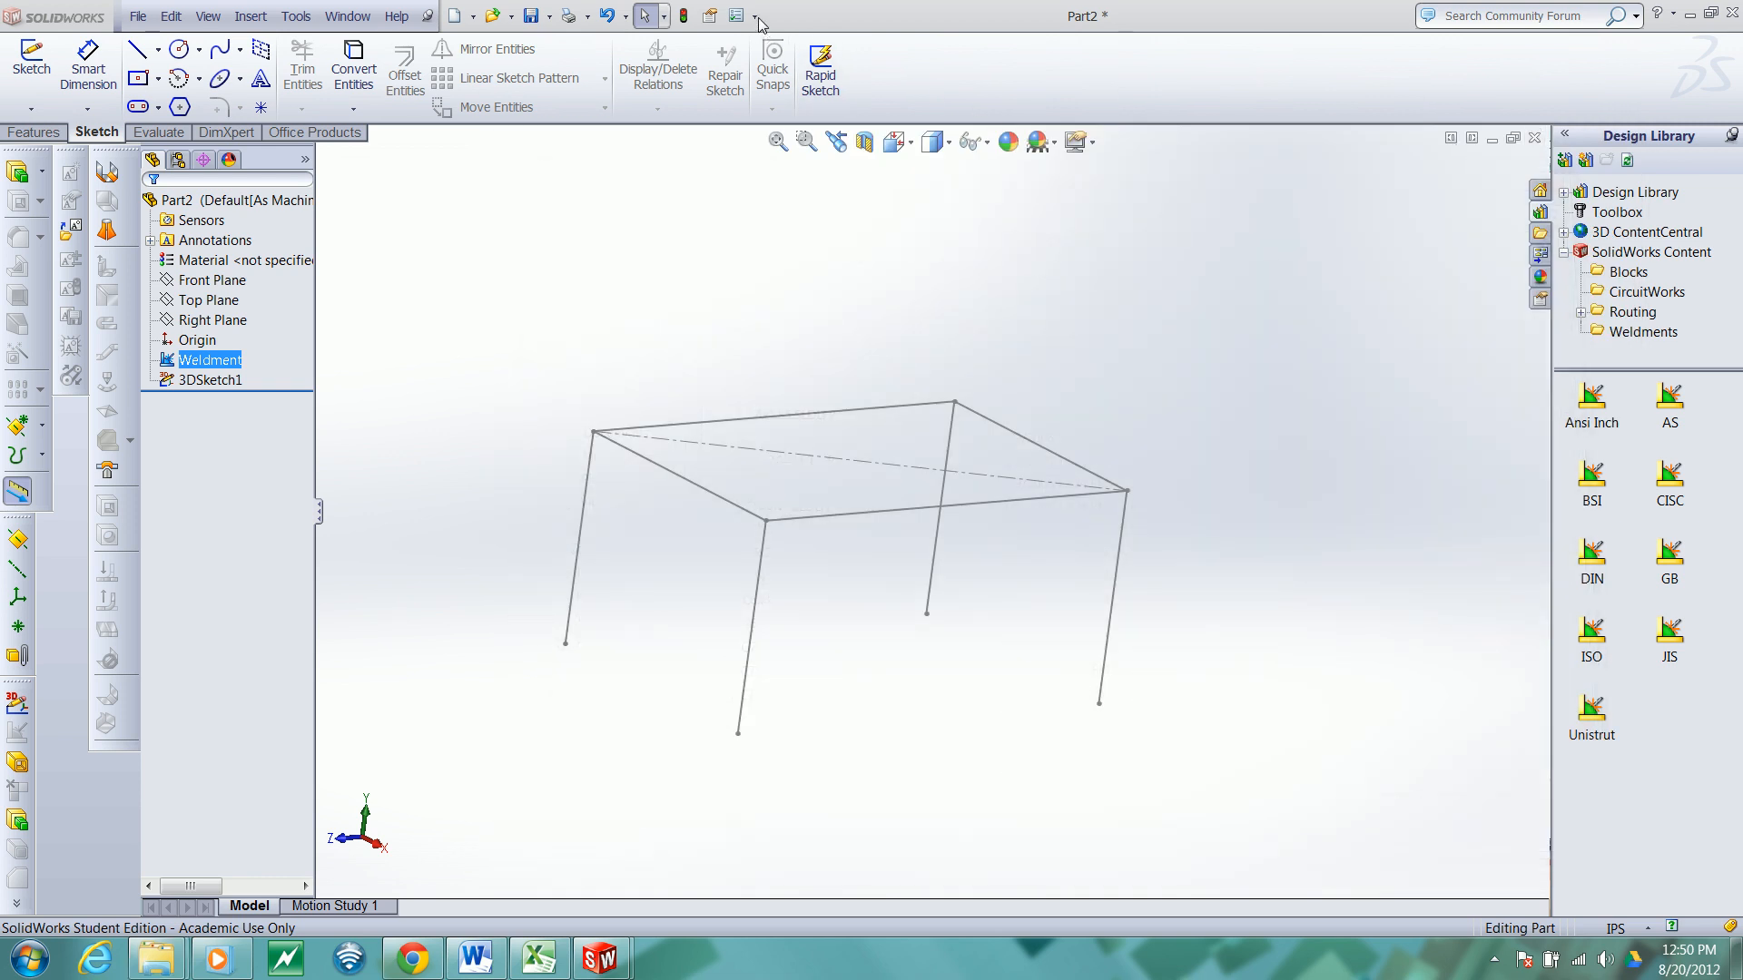
{"action": "left_click", "coordinate": [754, 20]}
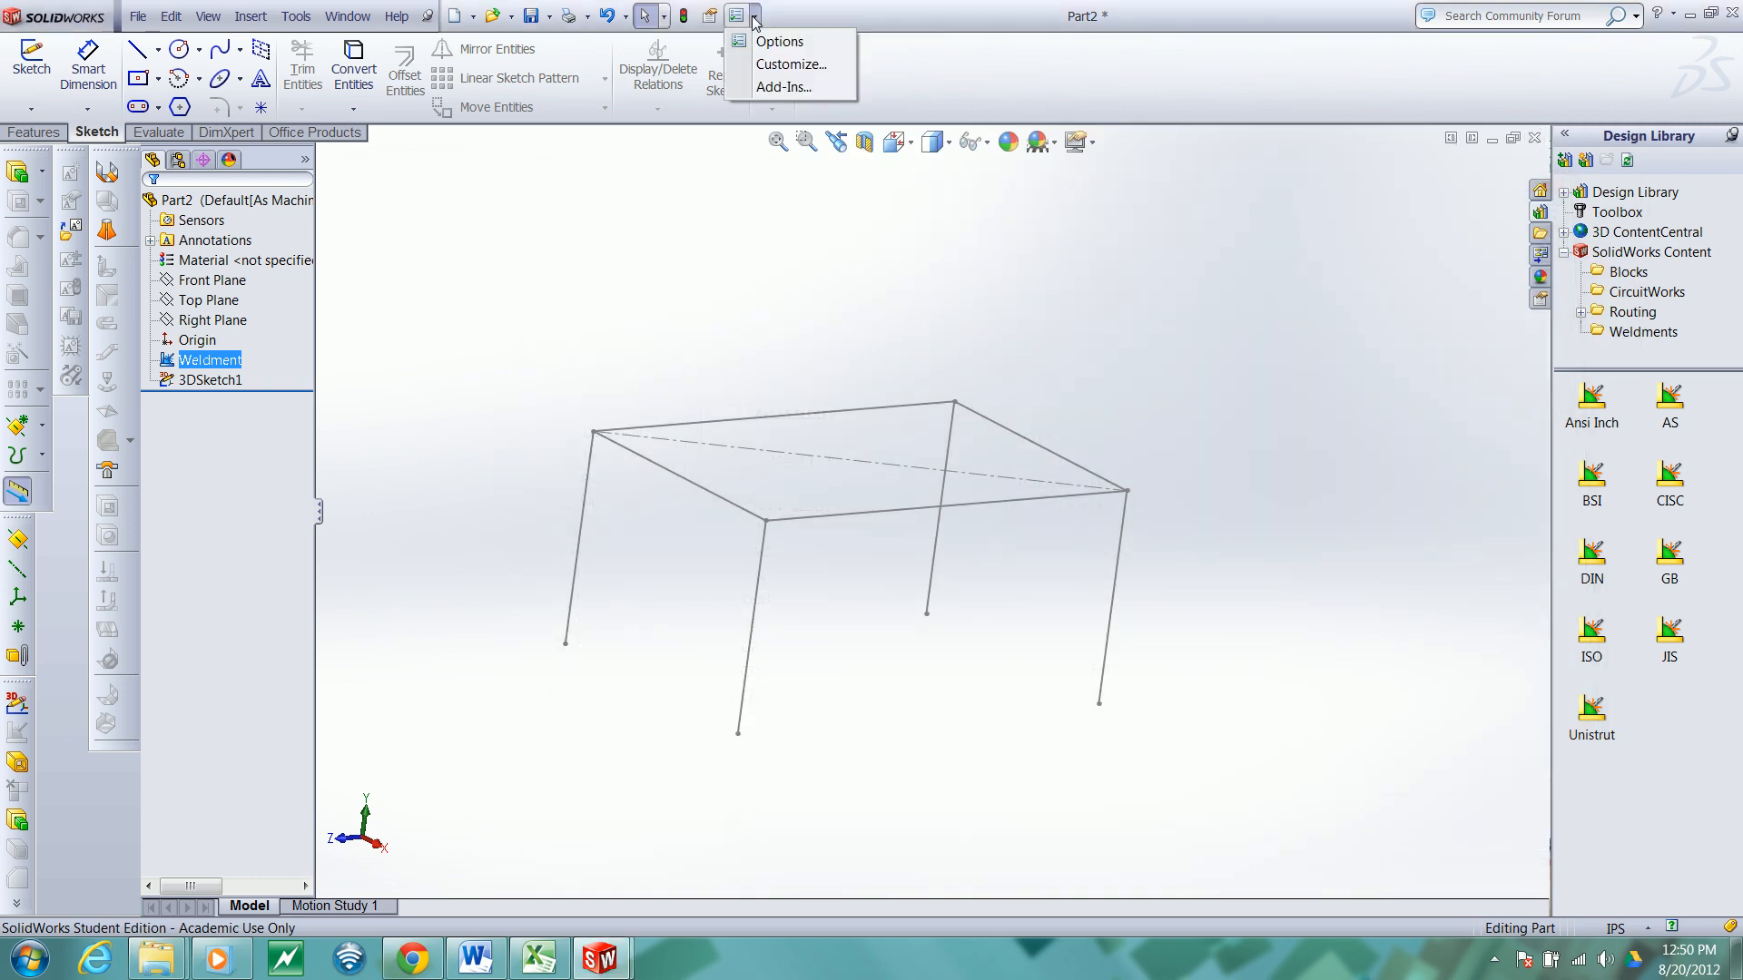
{"action": "left_click", "coordinate": [778, 41]}
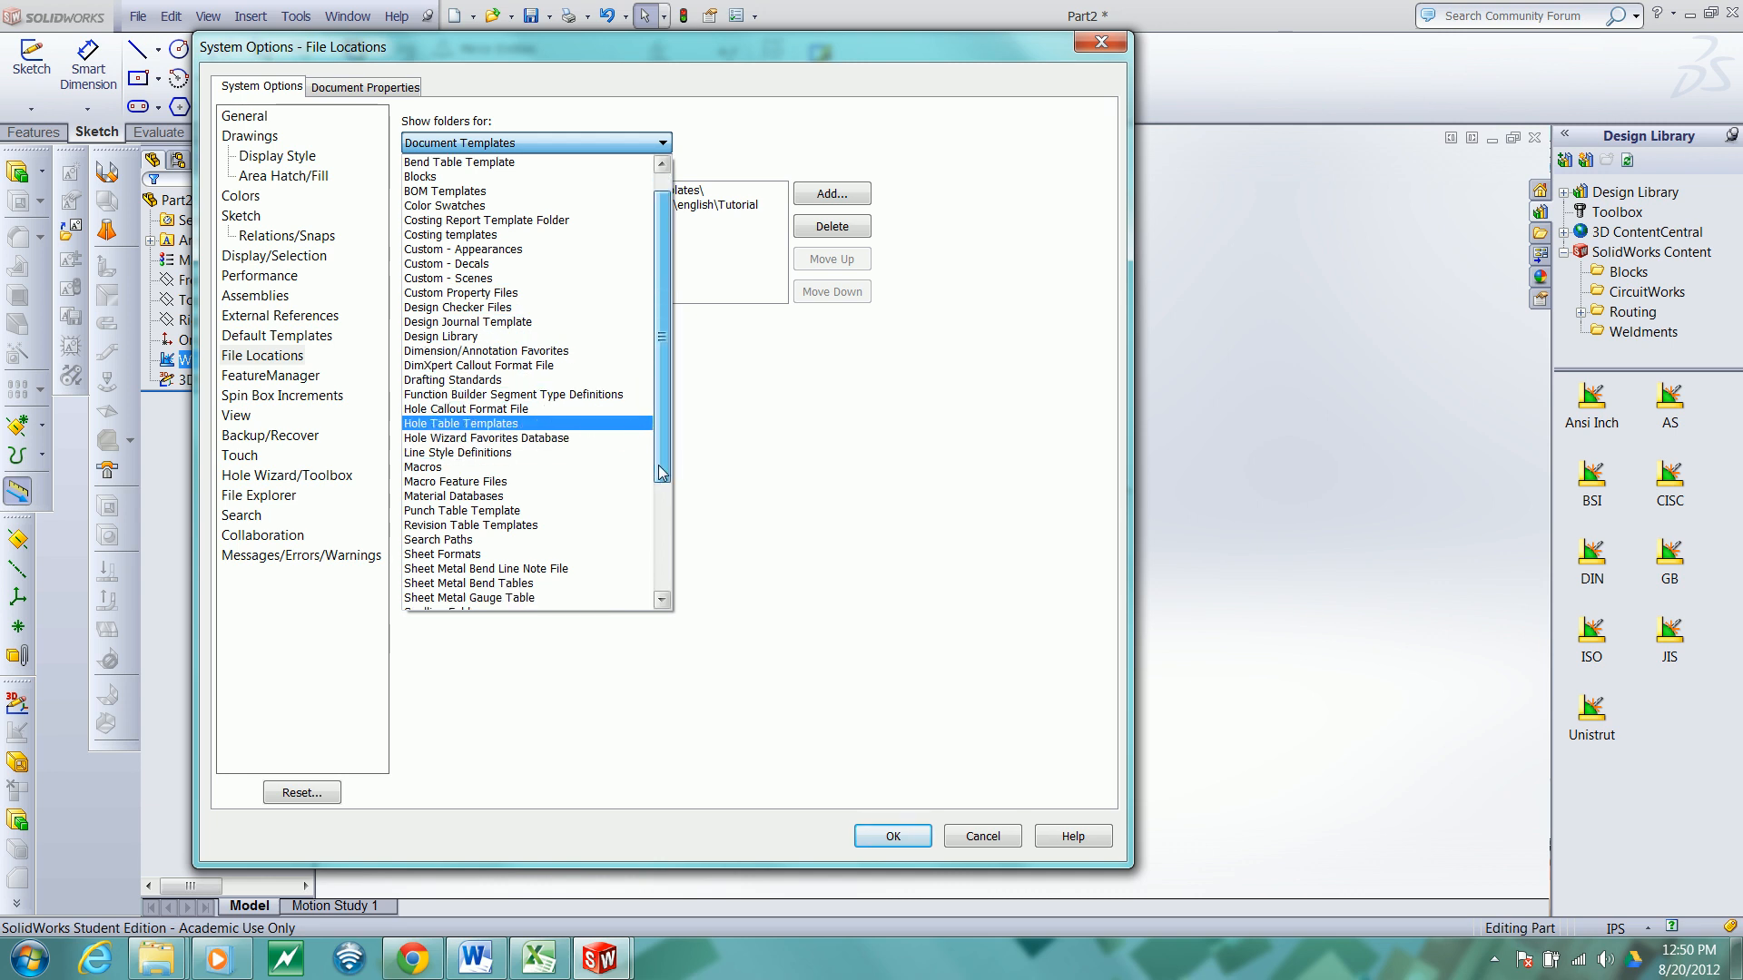
Step: List Weldment Profiles folders and scroll to read the ANSI Inch and Google Drive paths
{"action": "scroll", "scroll_direction": "down", "scroll_amount": 3}
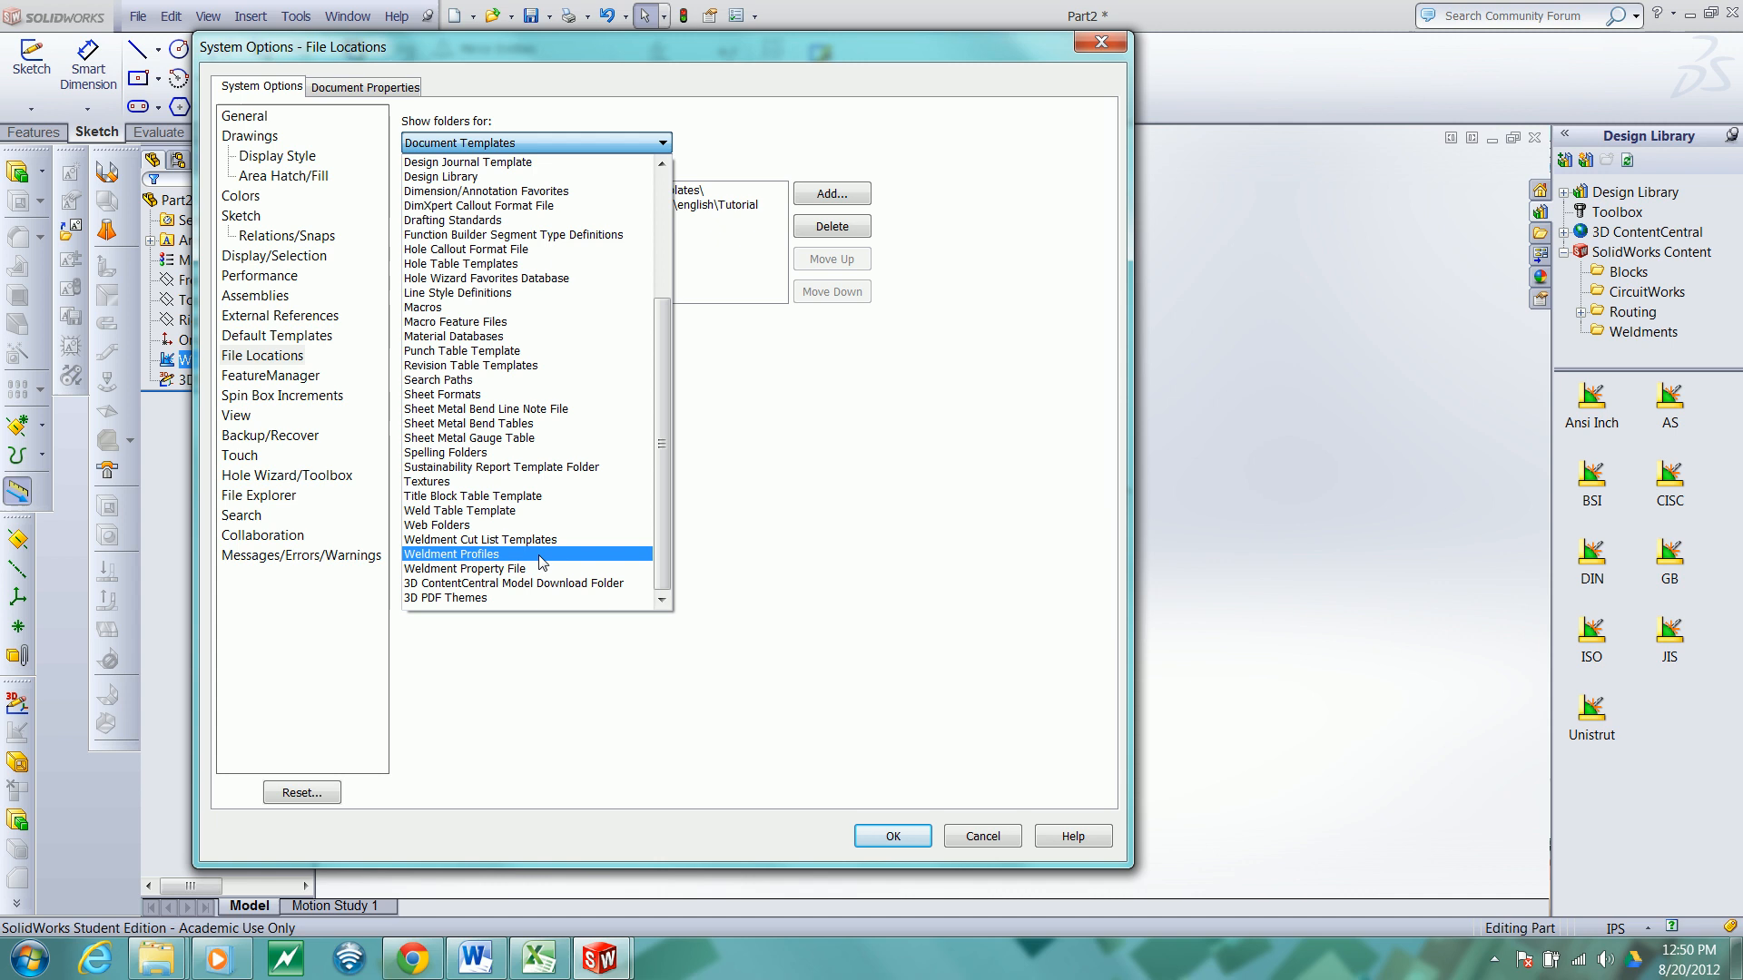
{"action": "left_click", "coordinate": [451, 554]}
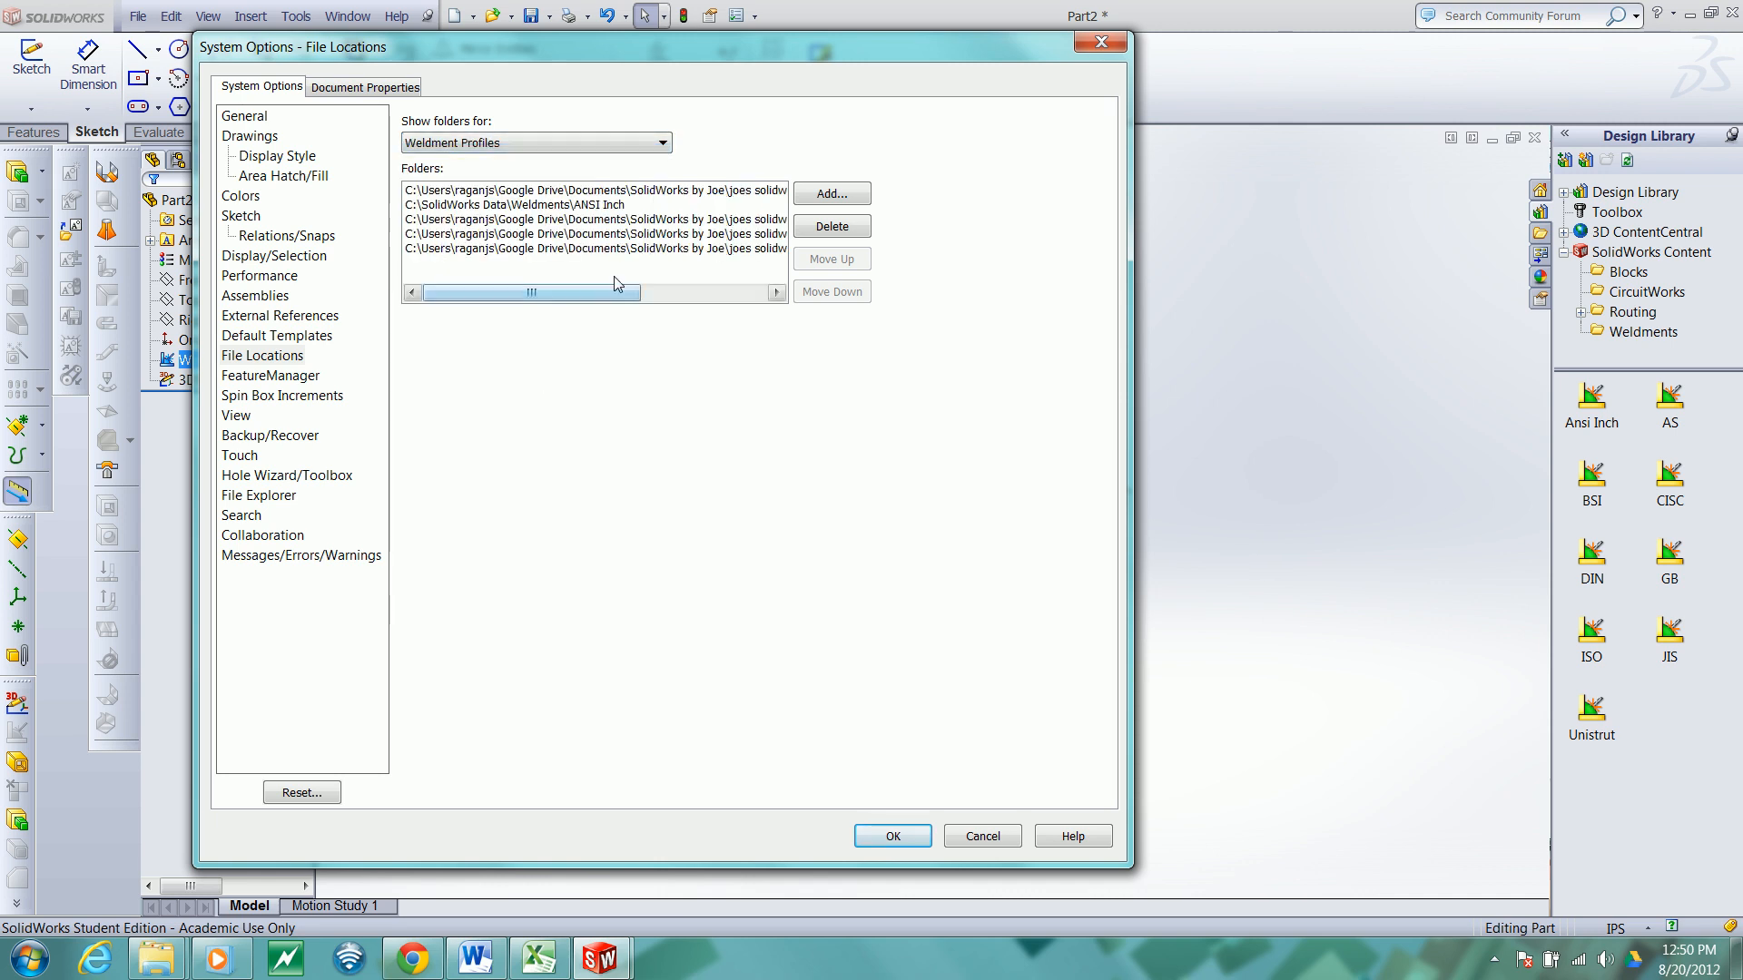
{"action": "left_click", "coordinate": [775, 292]}
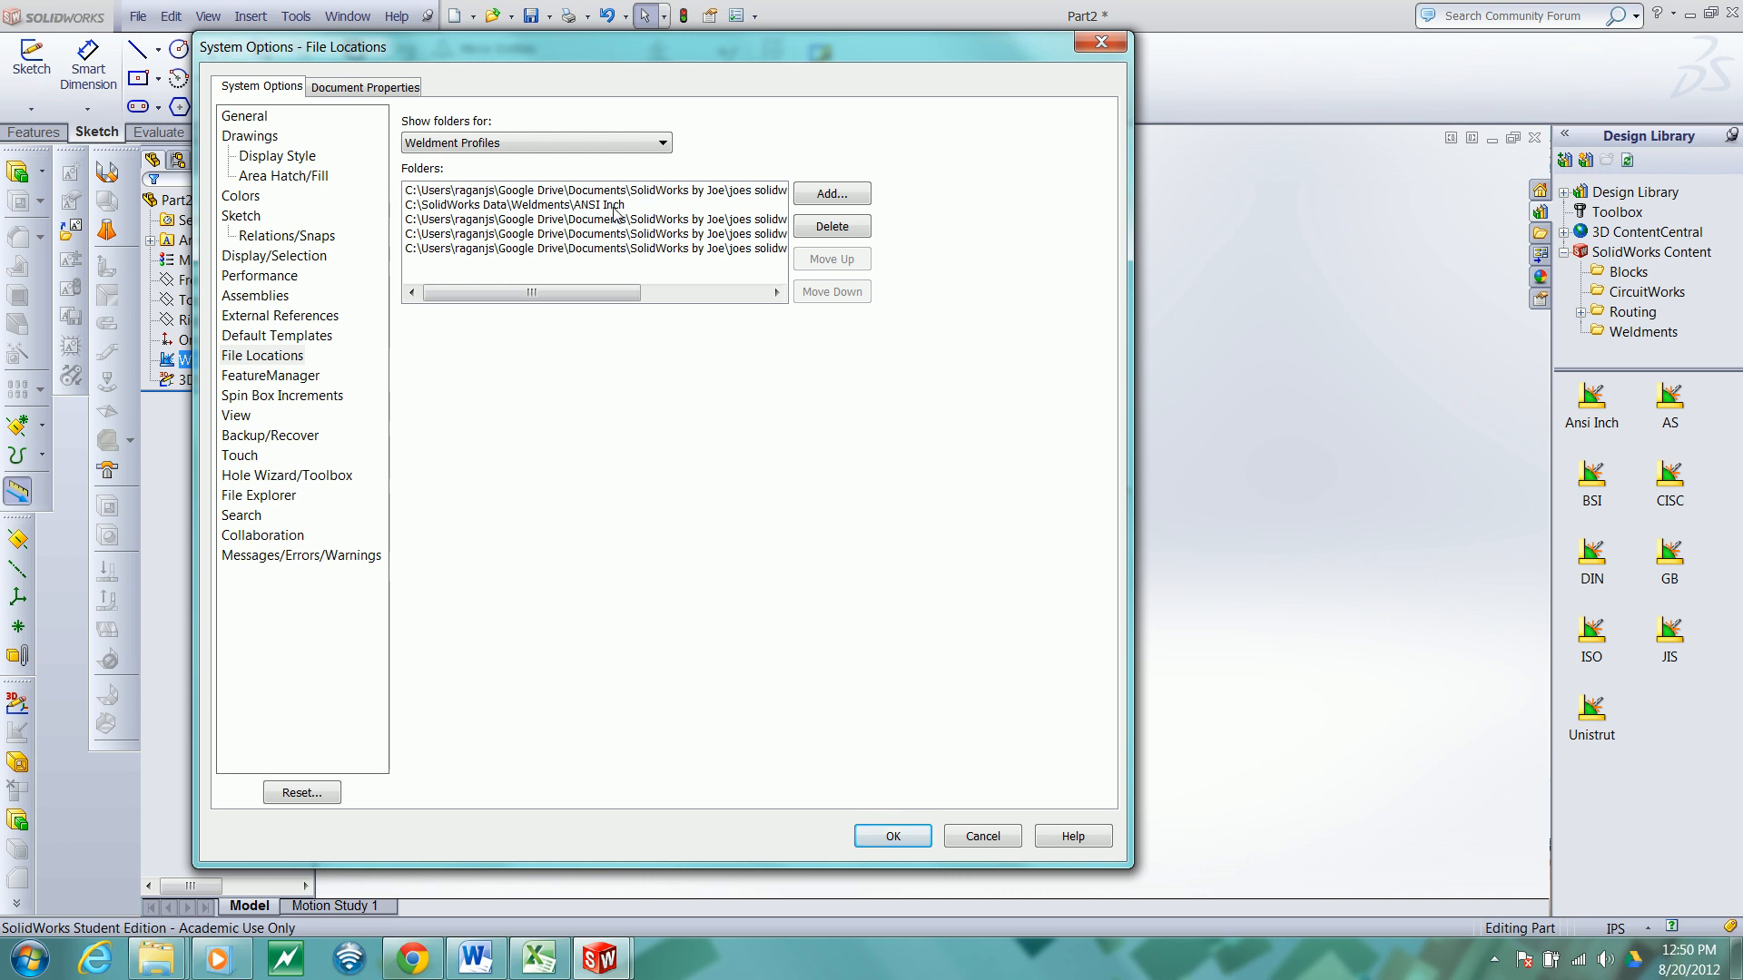
{"action": "left_click_drag", "start_coordinate": [534, 293], "coordinate": [575, 292]}
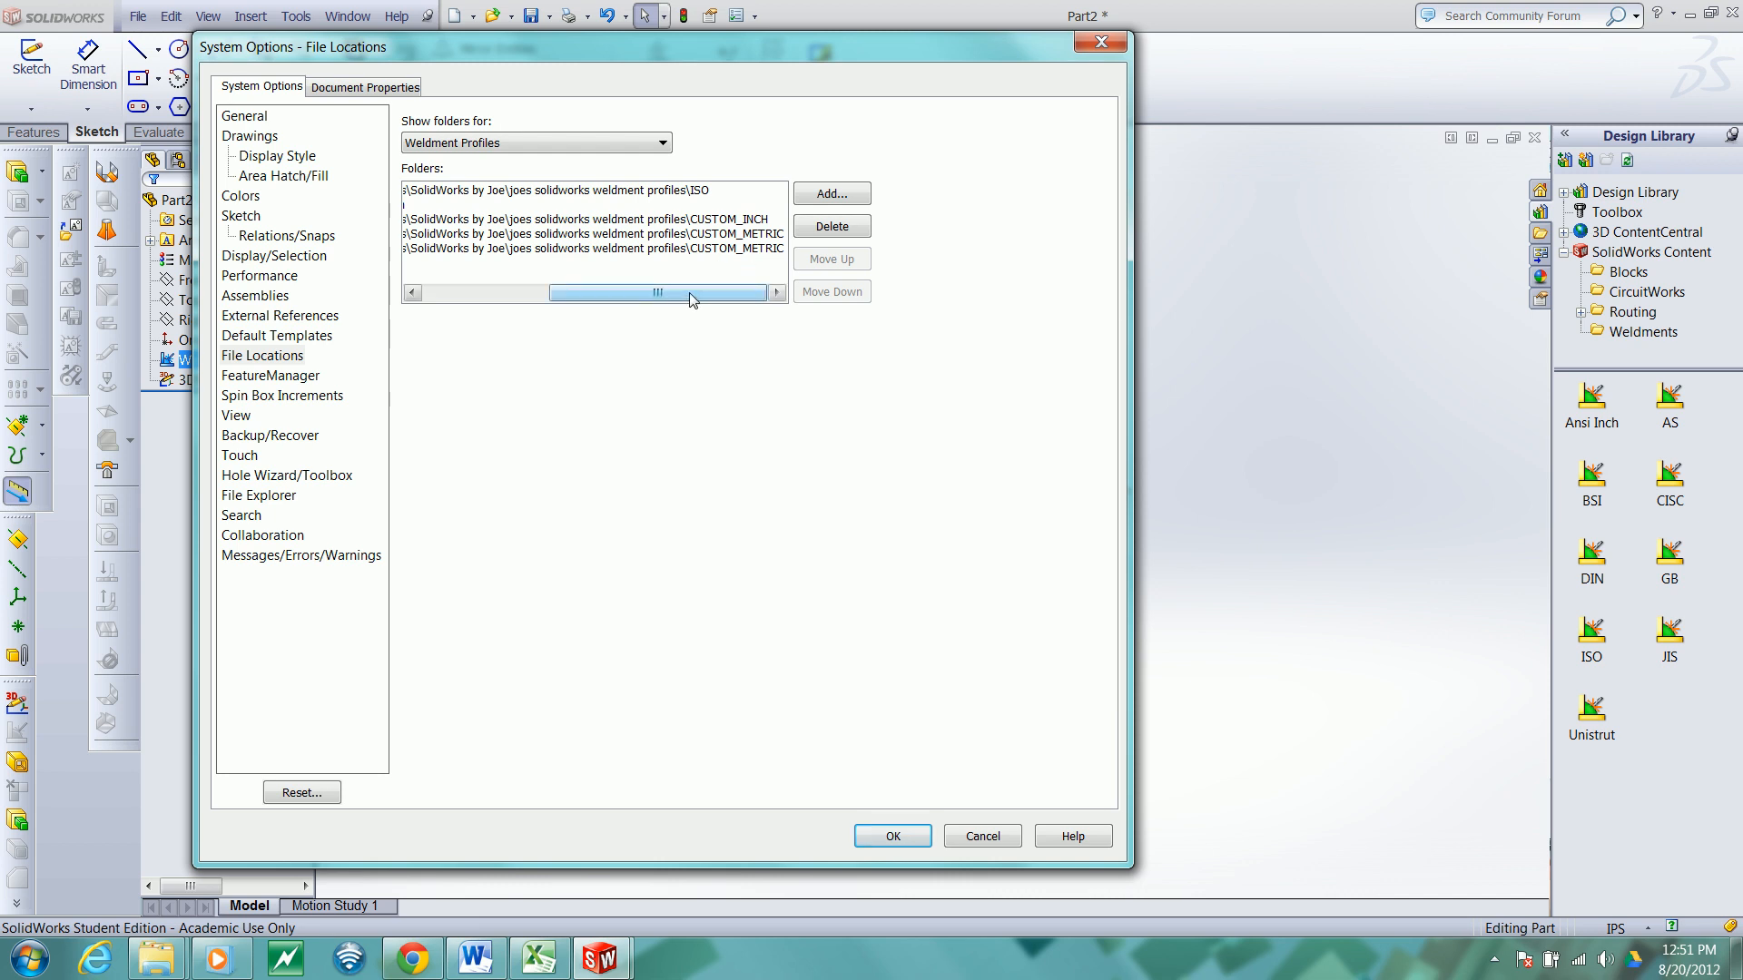
{"action": "left_click_drag", "start_coordinate": [656, 291], "coordinate": [531, 292]}
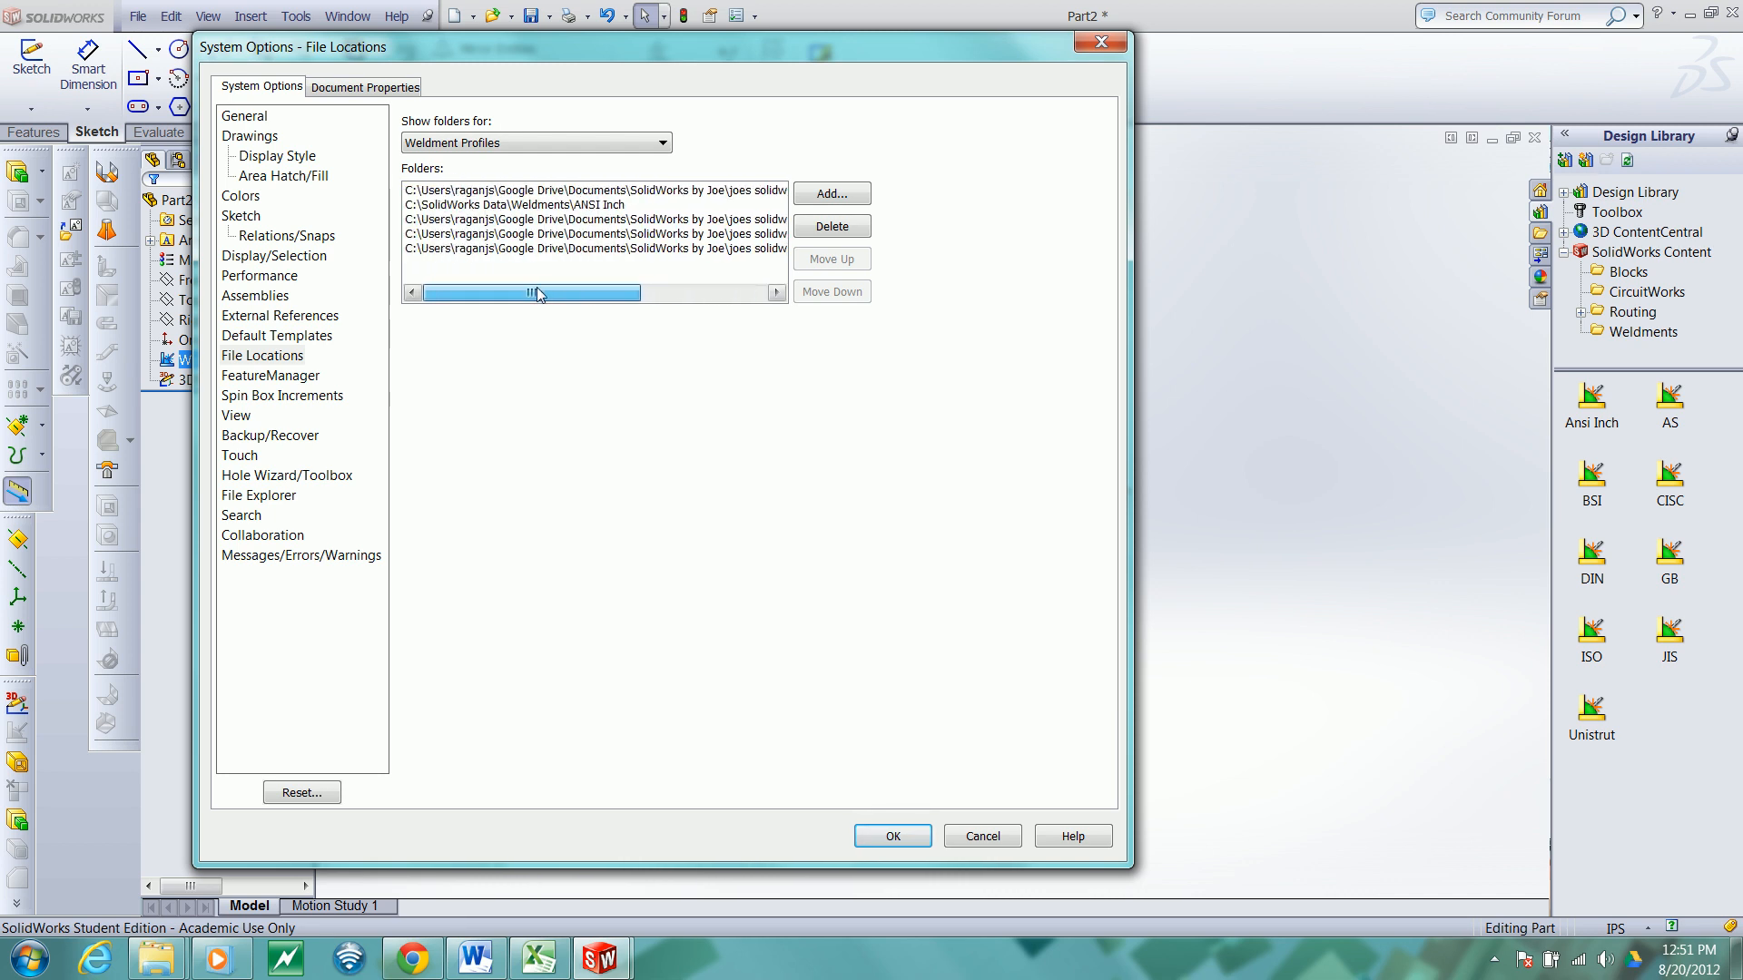
{"action": "left_click_drag", "start_coordinate": [531, 291], "coordinate": [658, 291]}
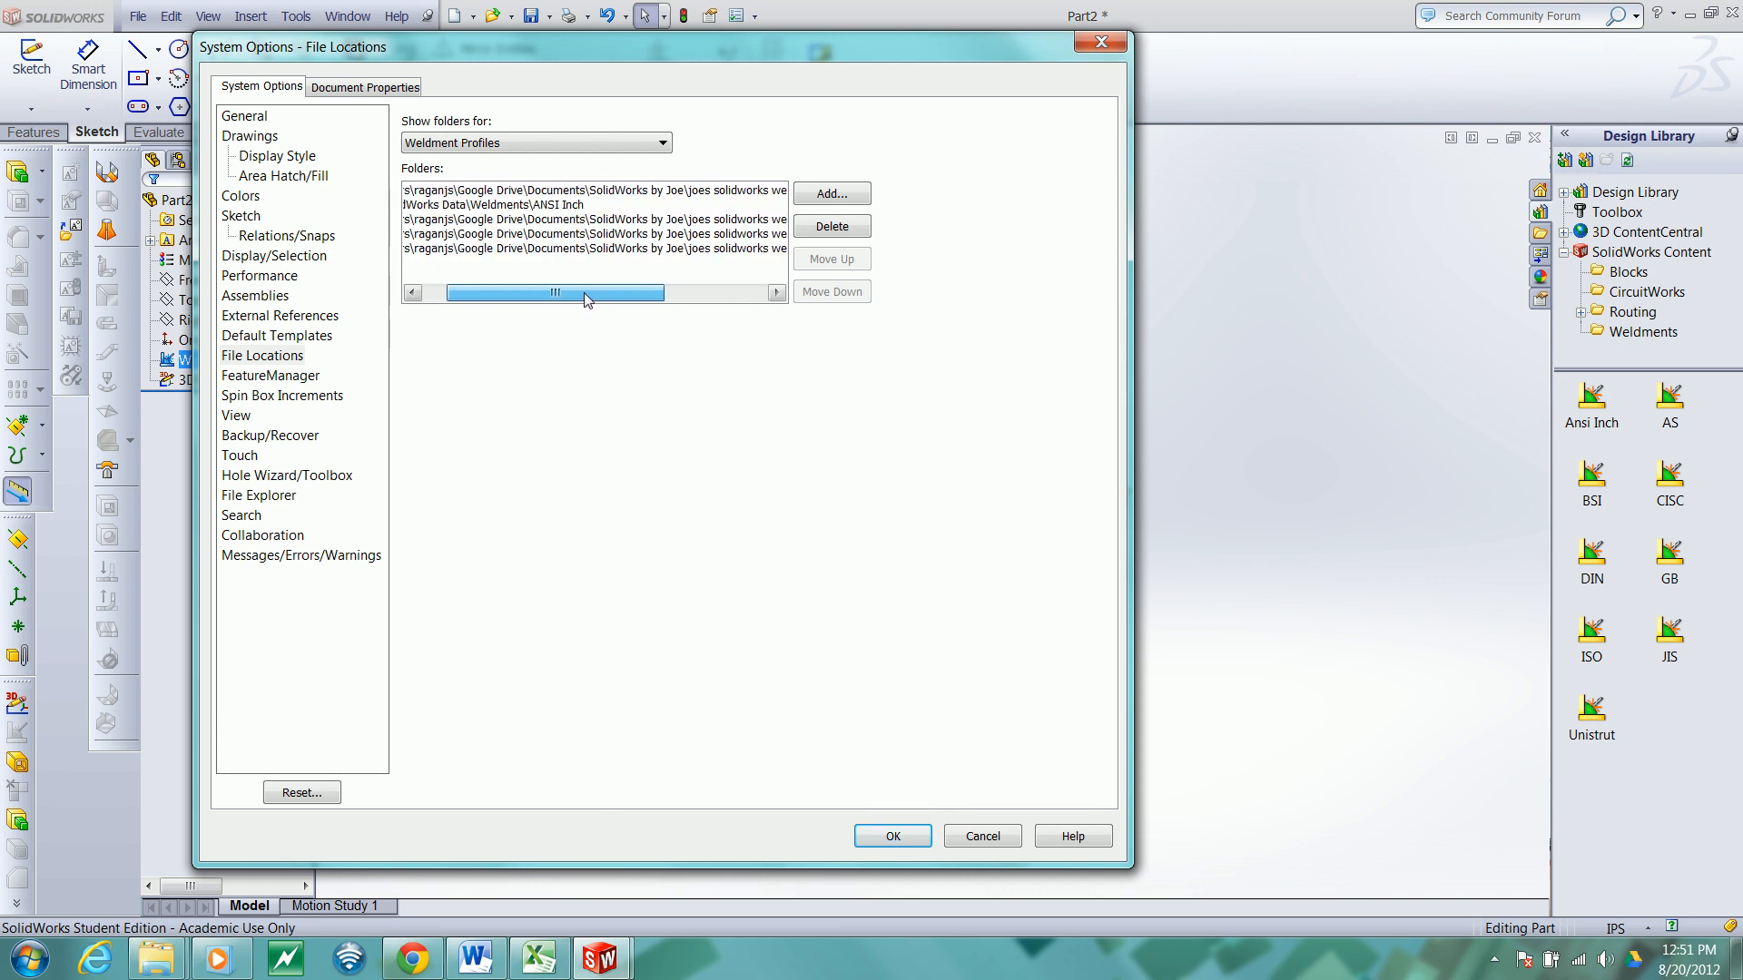
{"action": "left_click_drag", "start_coordinate": [589, 291], "coordinate": [445, 291]}
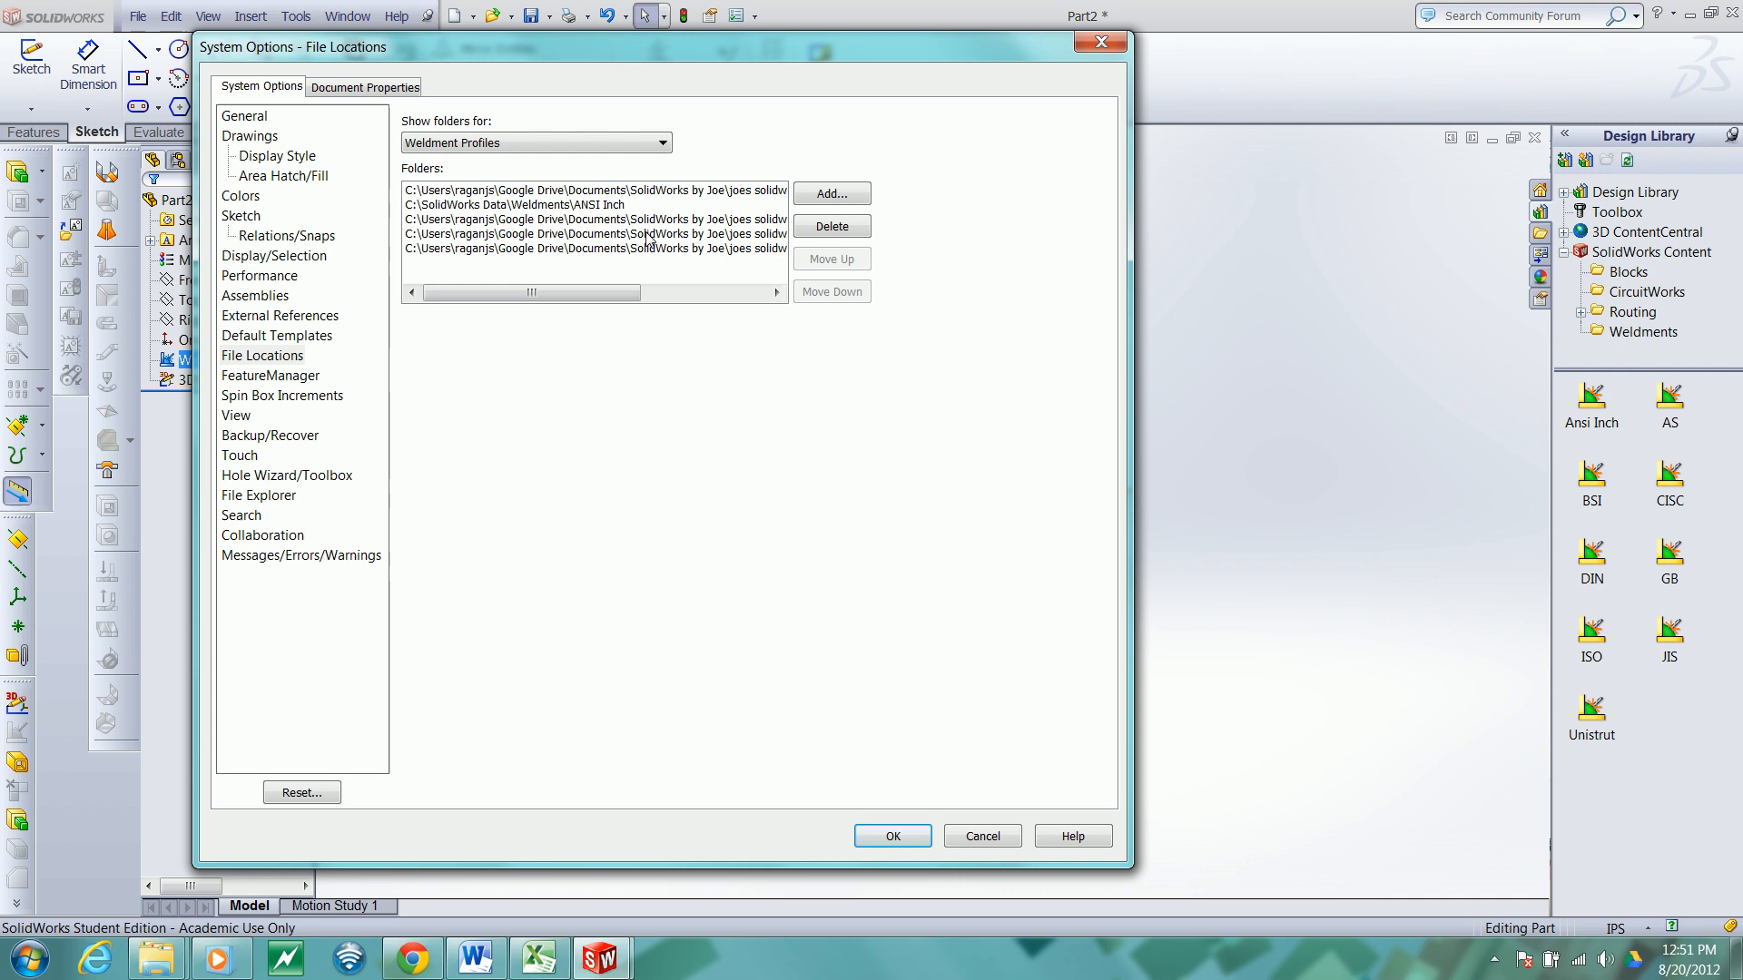